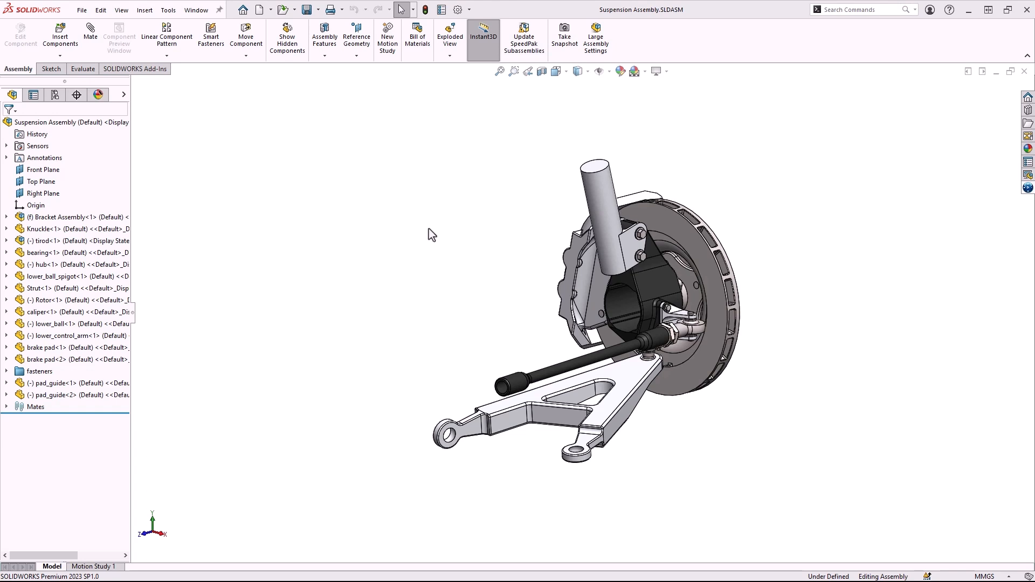
mouse_move(545, 270)
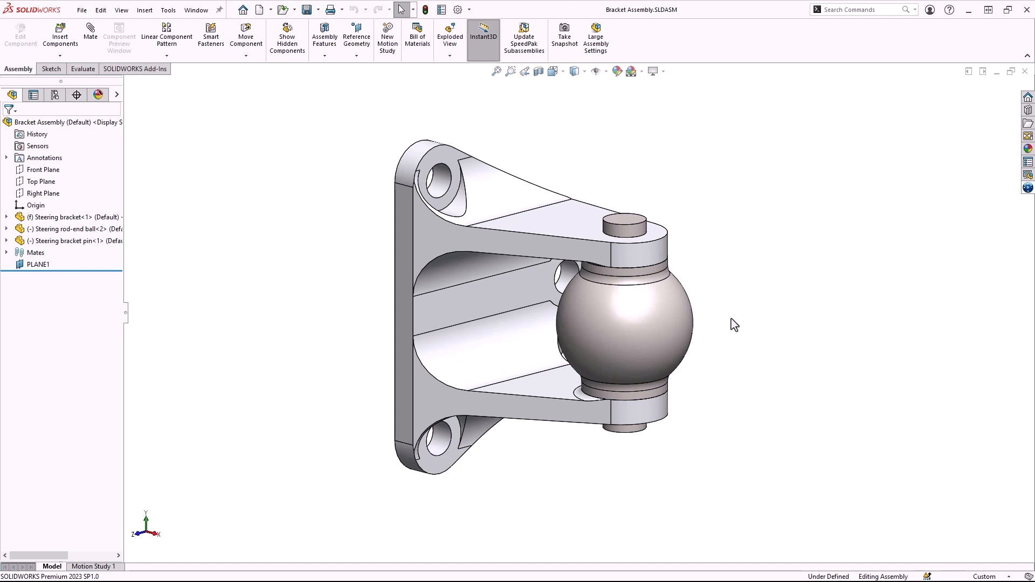
mouse_move(1020, 196)
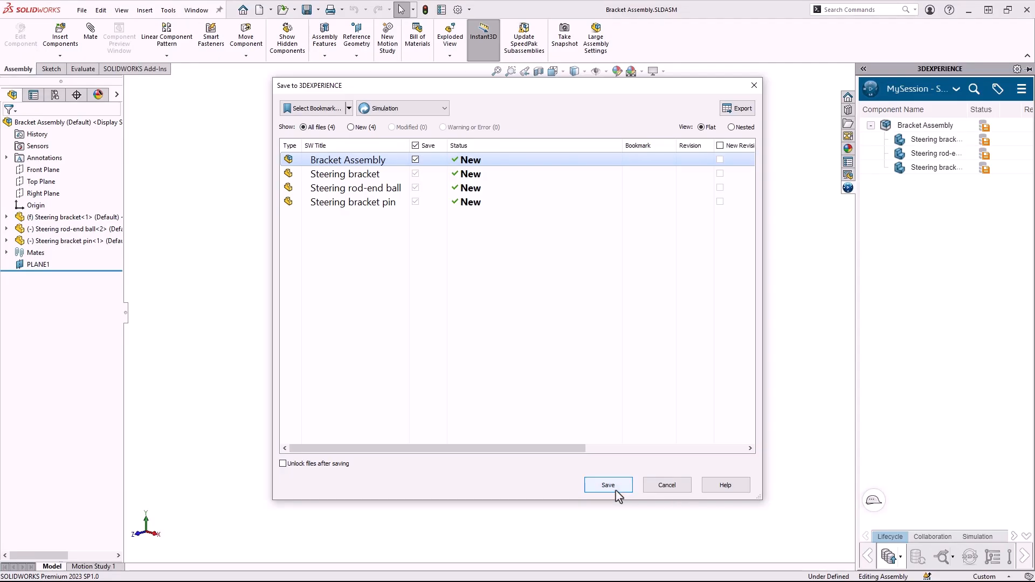
Save the Bracket Assembly and parts to 3DEXPERIENCE and widen the session panel to show revision columns.
click(607, 484)
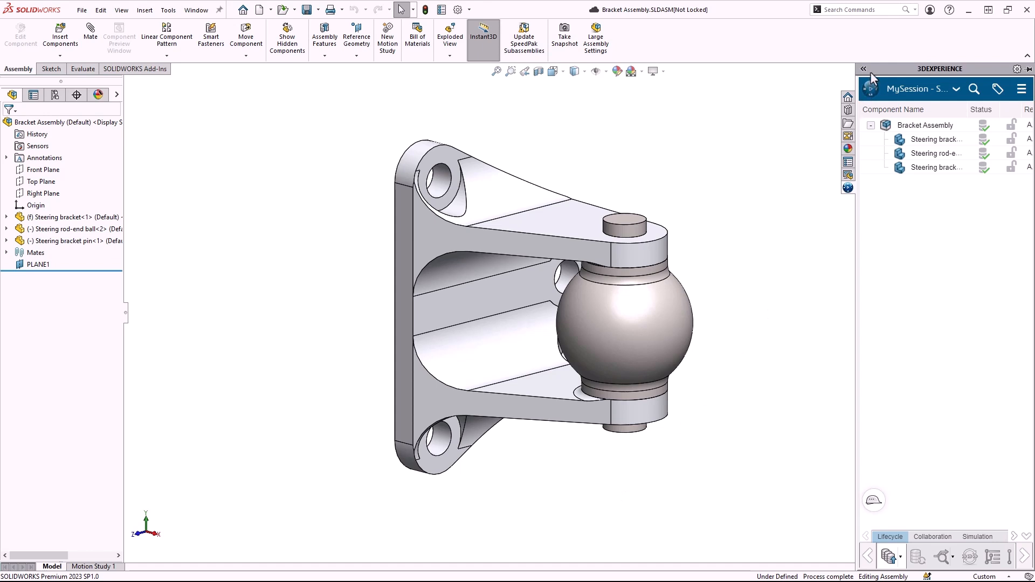
click(862, 69)
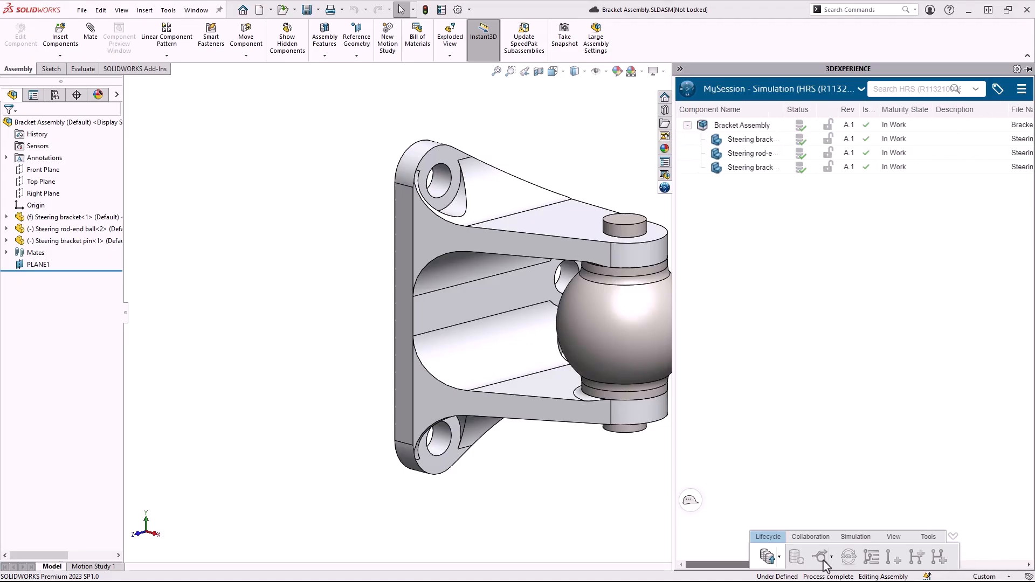
From the compass, choose the Structural Designer role and launch Linear Structural Validation on the assembly.
click(746, 125)
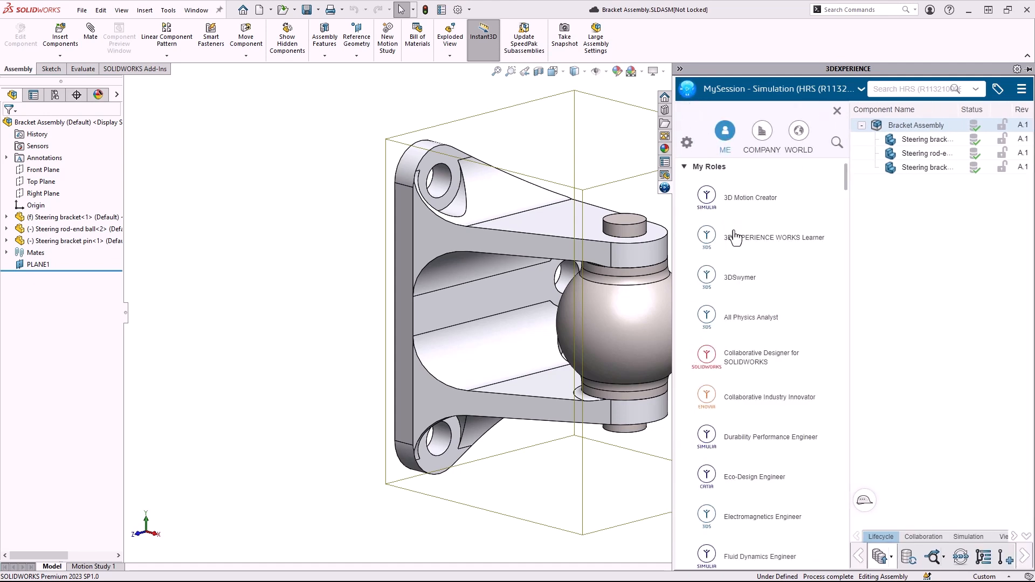
scroll(down, 3)
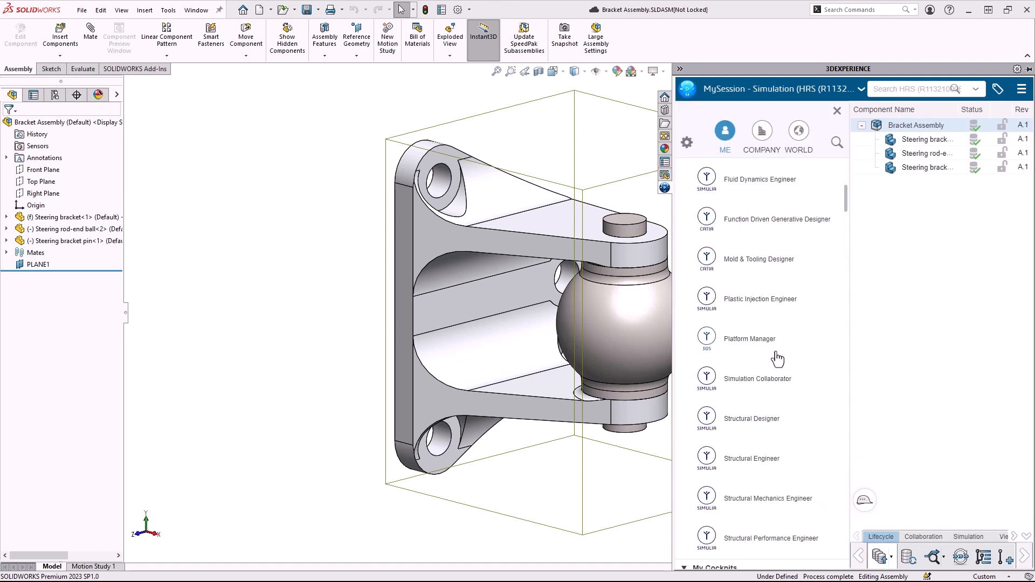
click(750, 419)
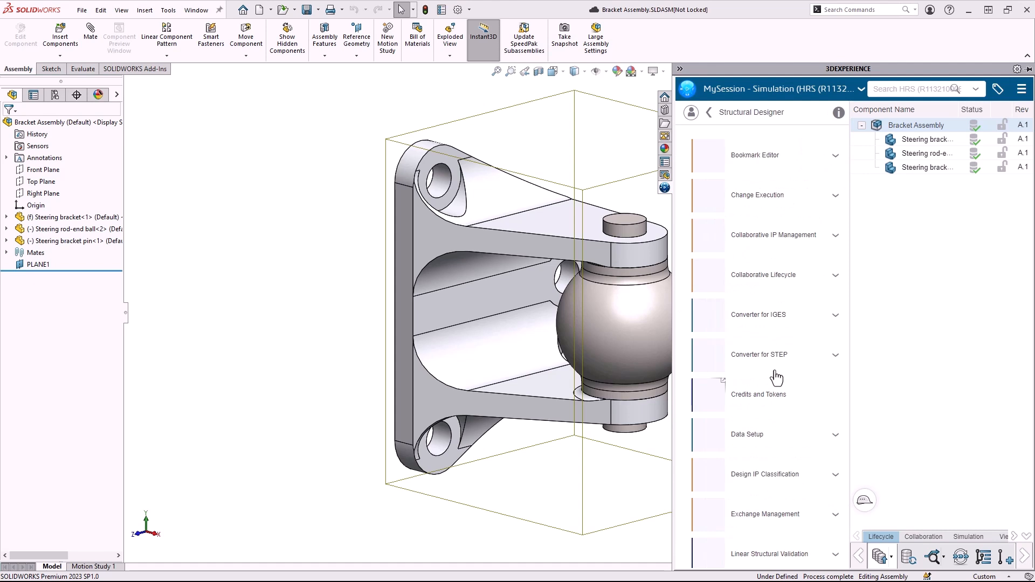
scroll(down, 3)
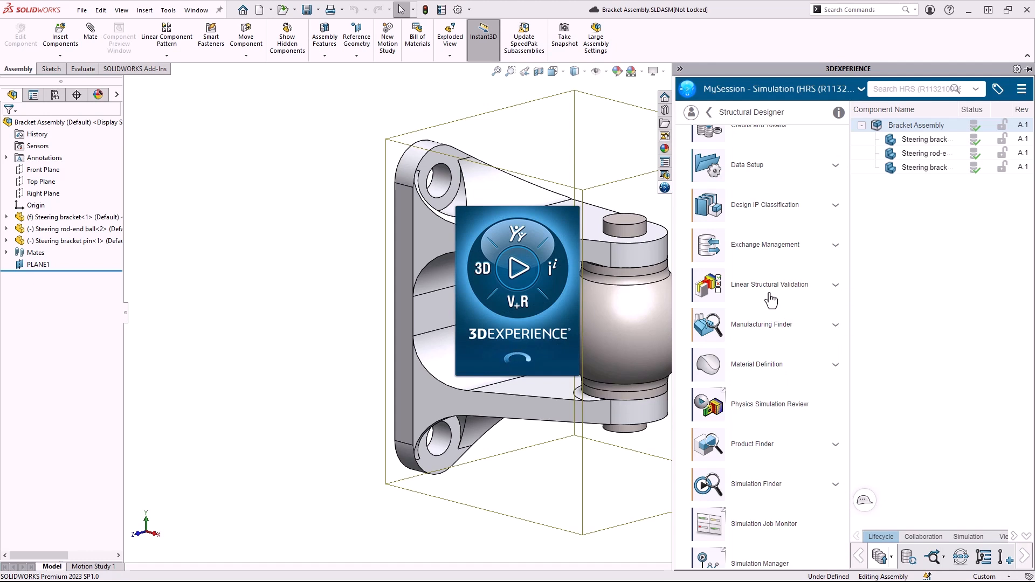
click(770, 285)
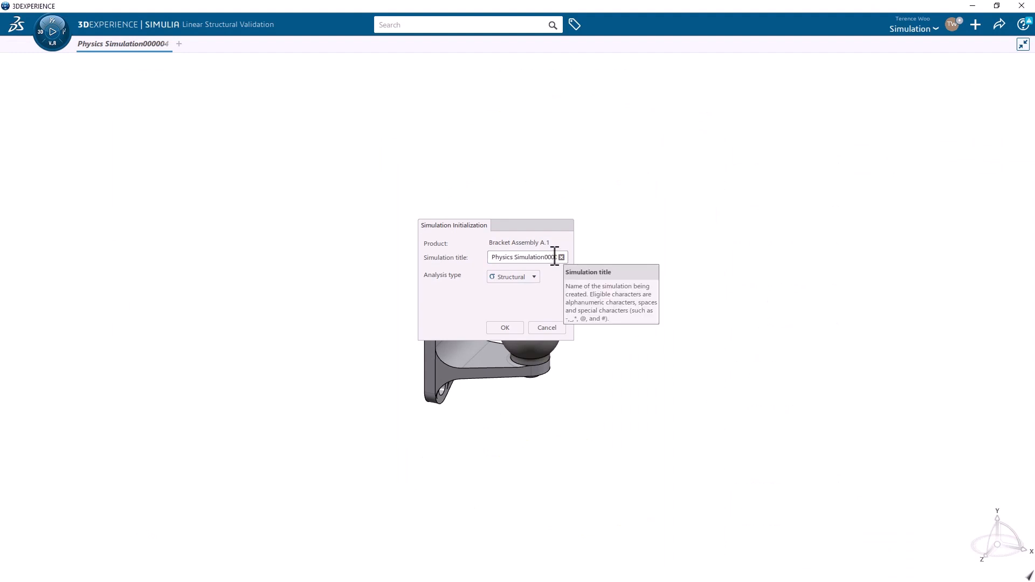
Create the simulation titled Bracket Sim with analysis type Structural.
text(Bracket S)
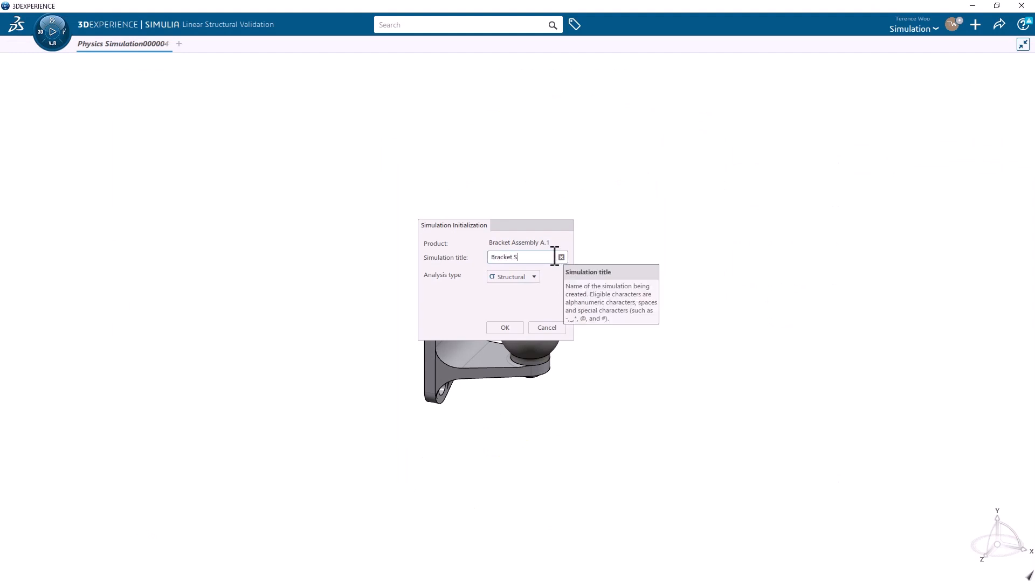
click(533, 277)
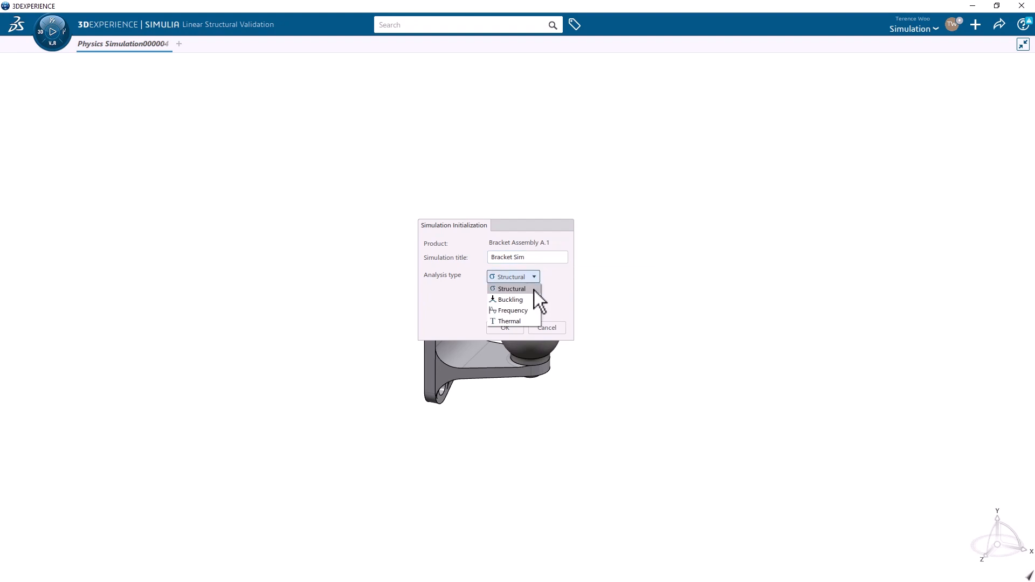
click(513, 277)
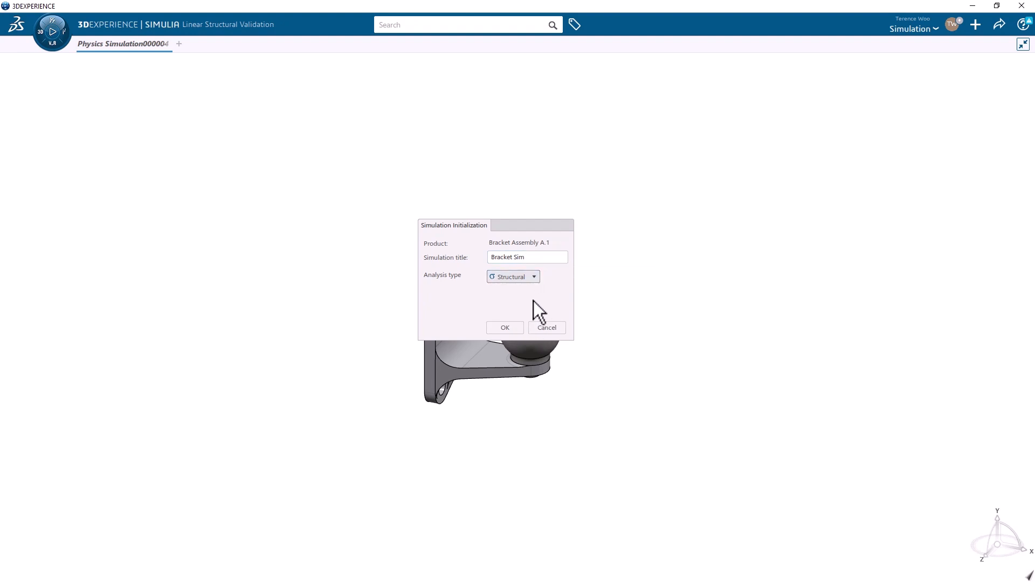
click(505, 328)
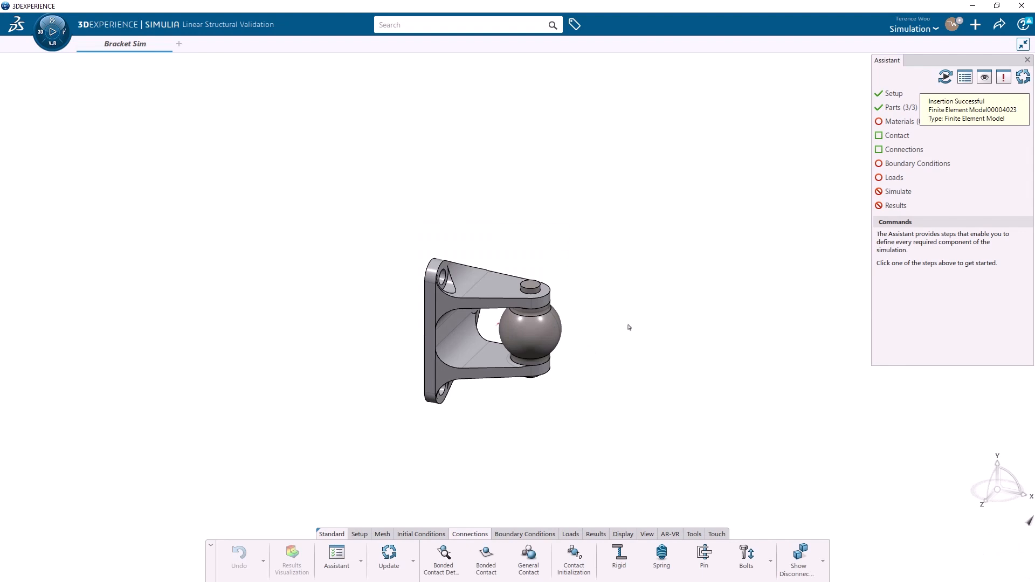
Switch through the Standard and Mesh action bars to the Setup tools for parts and materials.
click(332, 534)
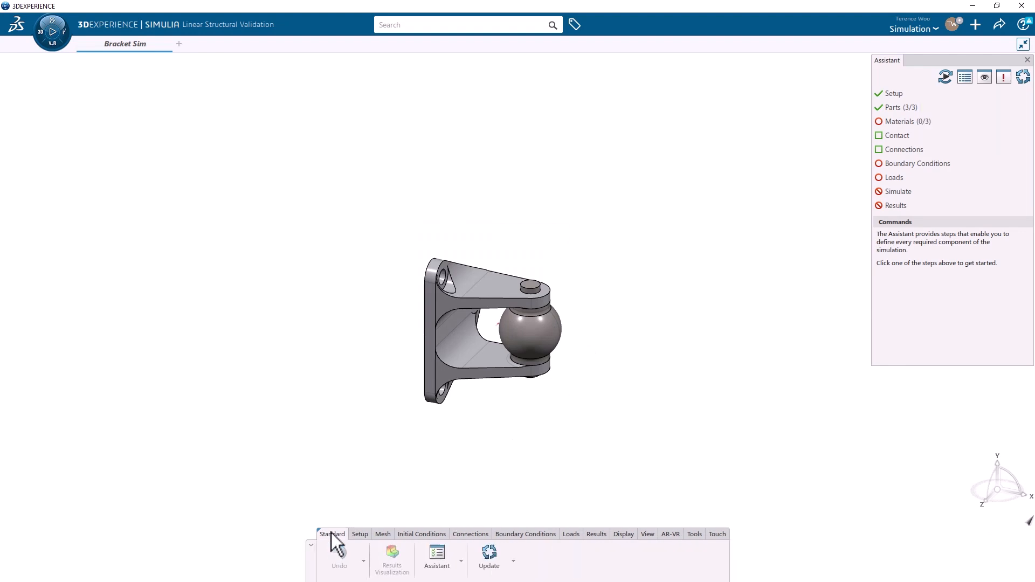
click(383, 533)
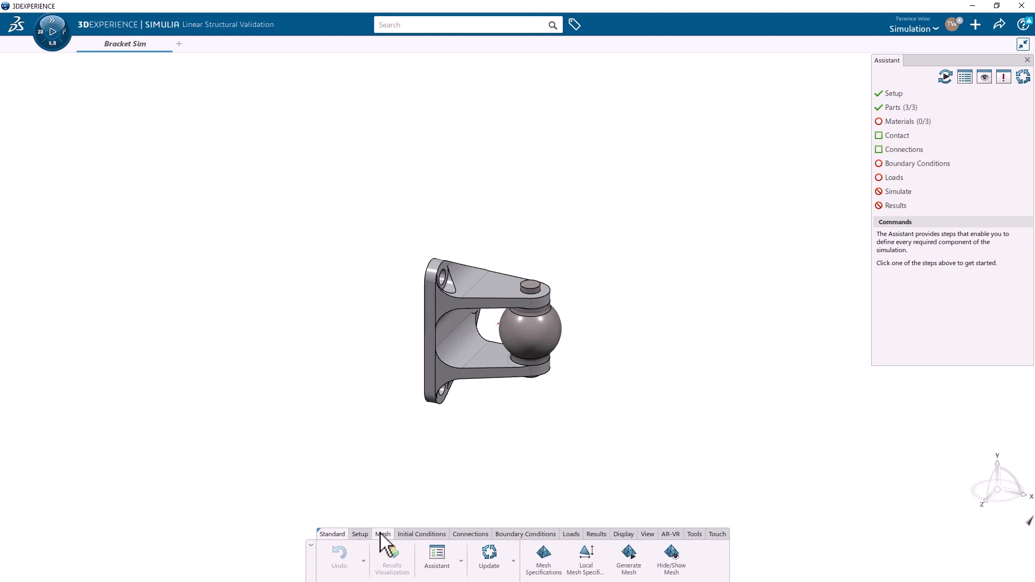
click(421, 534)
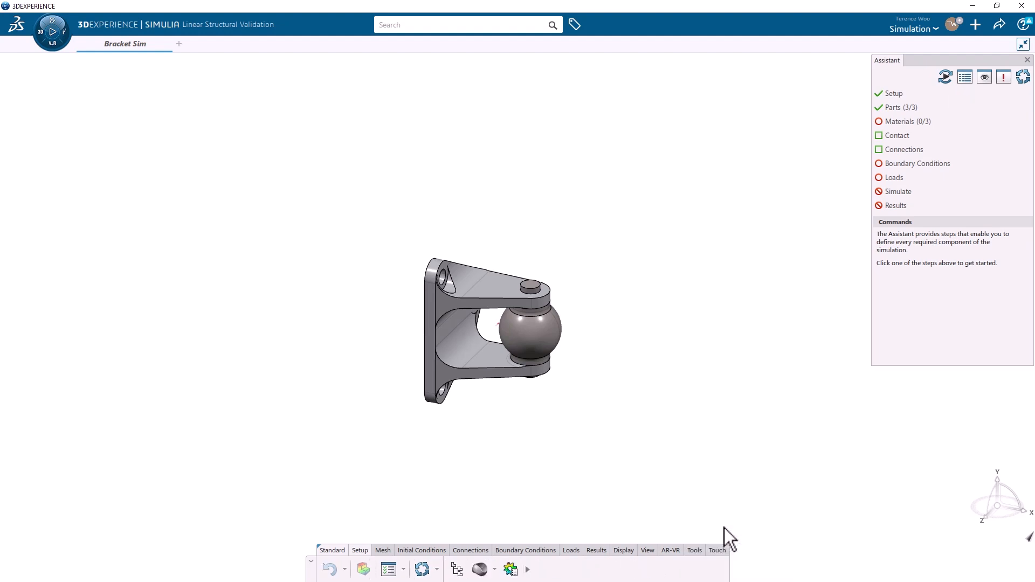
mouse_move(683, 568)
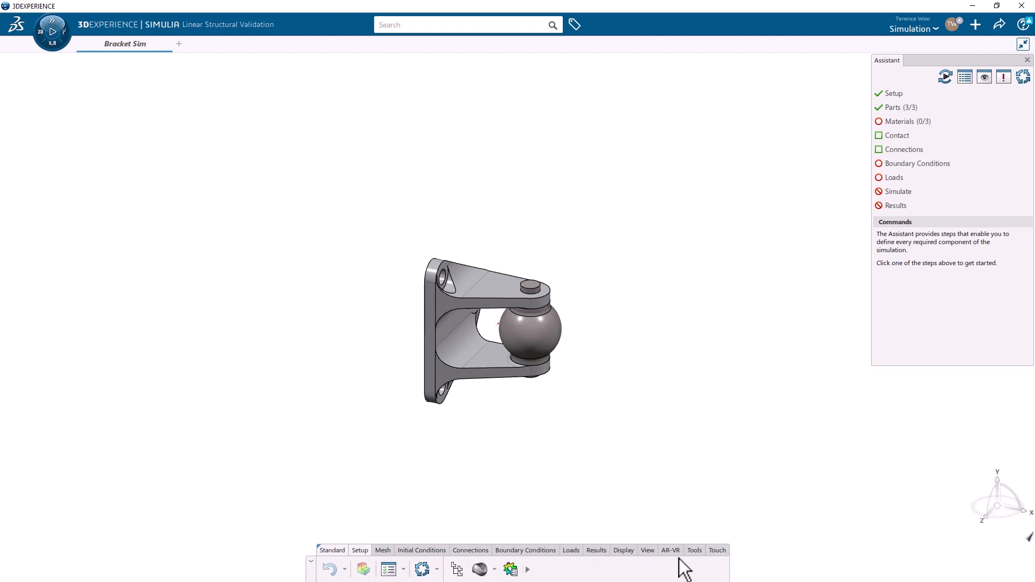
mouse_move(669, 576)
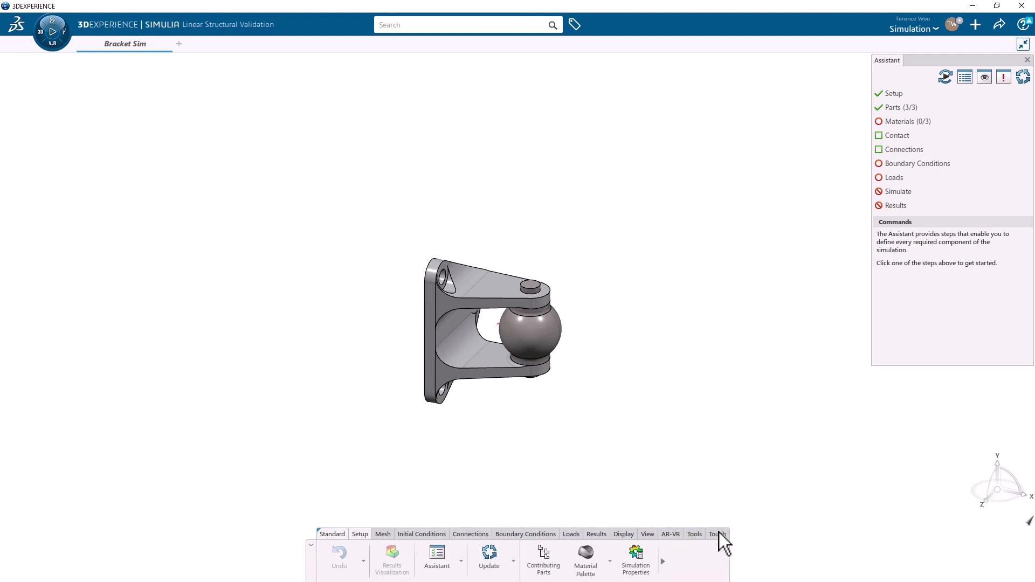
mouse_move(733, 486)
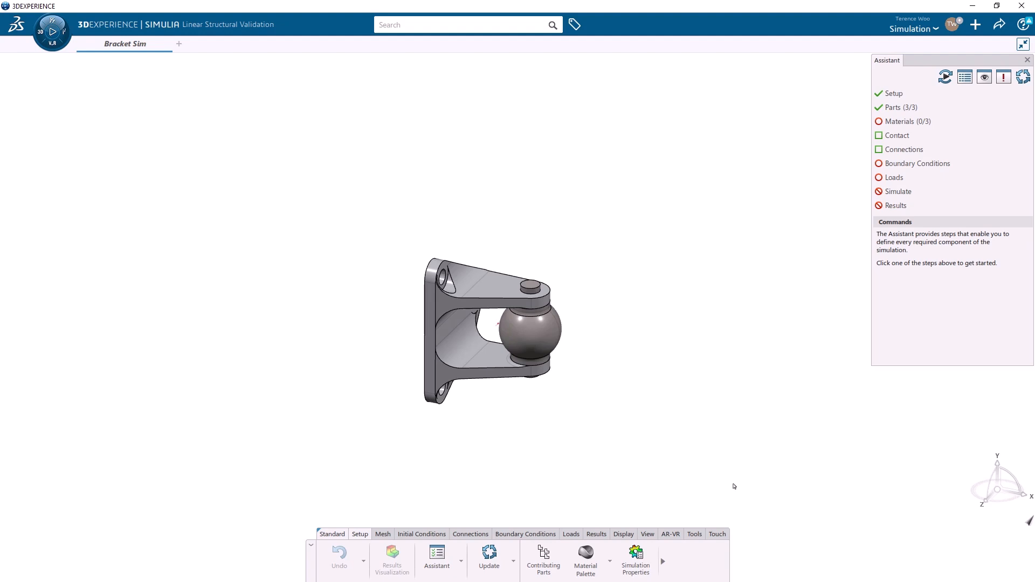
mouse_move(841, 269)
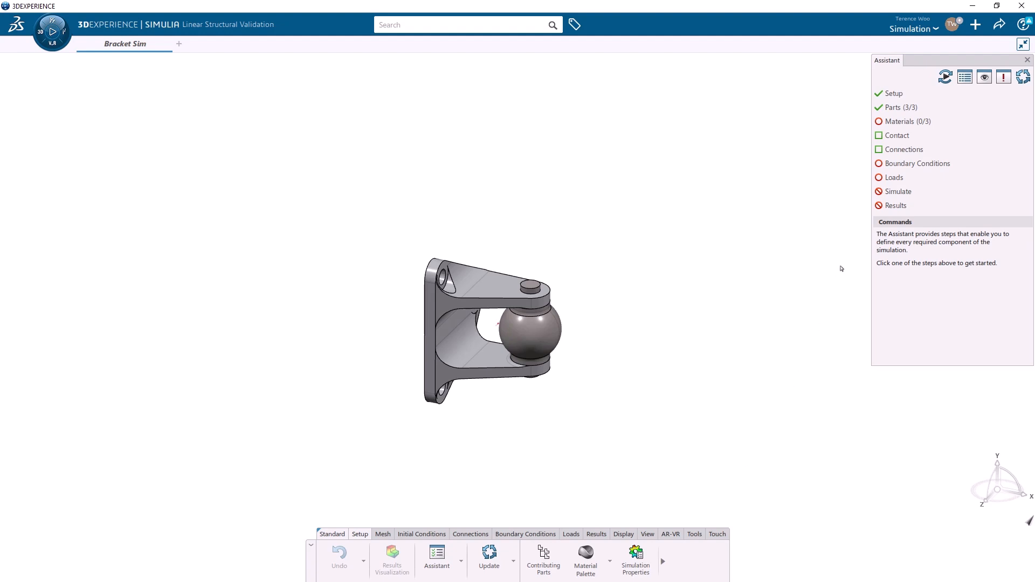
In Preferences, keep the profile set to SOLIDWORKS and confirm, returning to Bracket Sim.
click(952, 24)
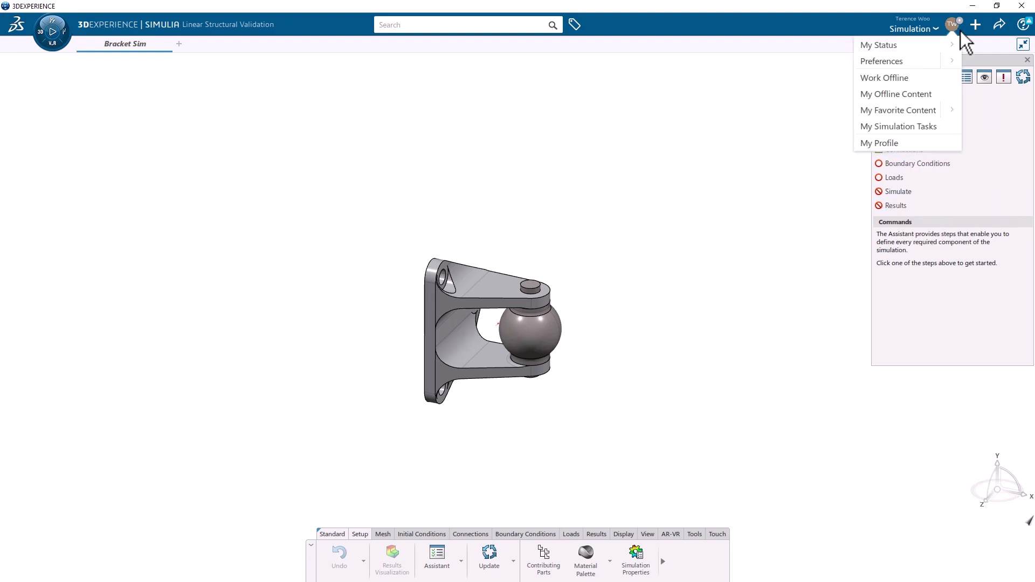
click(881, 61)
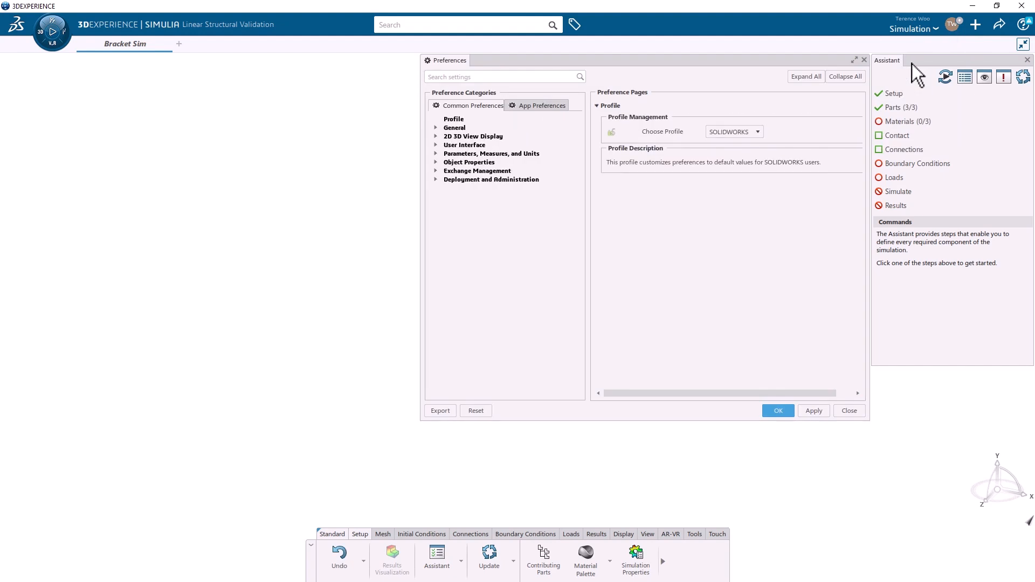
click(454, 118)
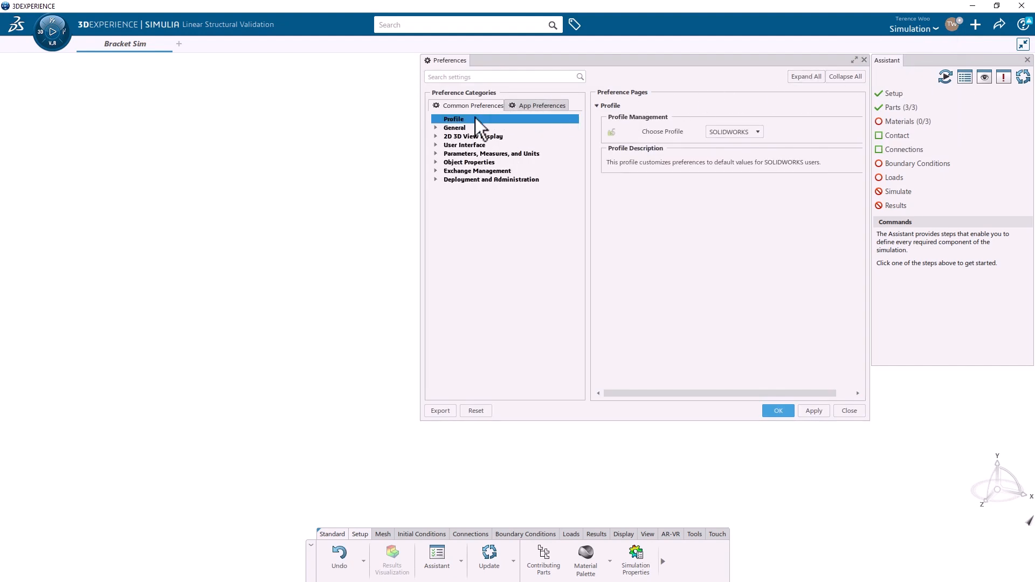
click(756, 132)
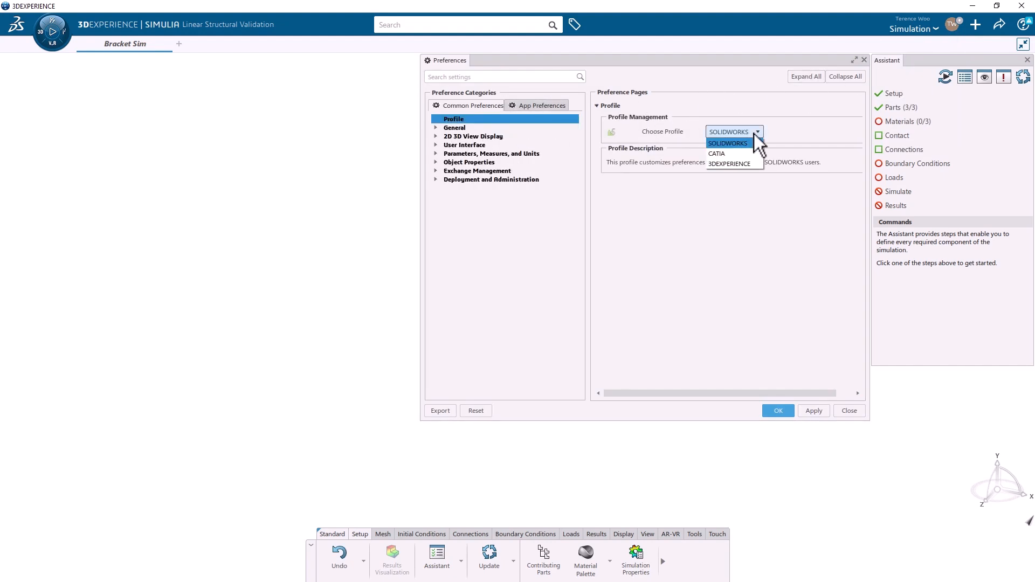
click(728, 142)
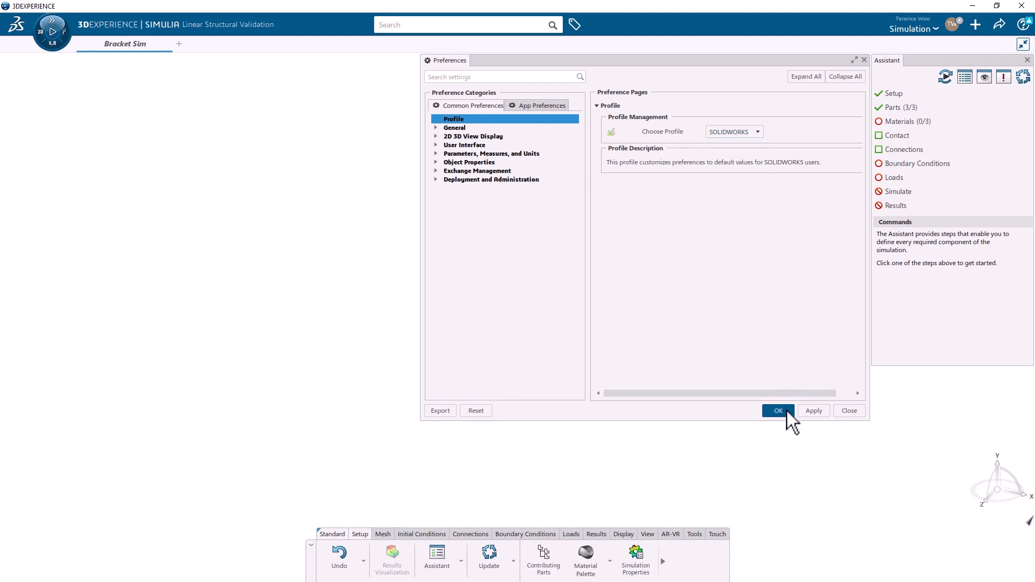
click(777, 409)
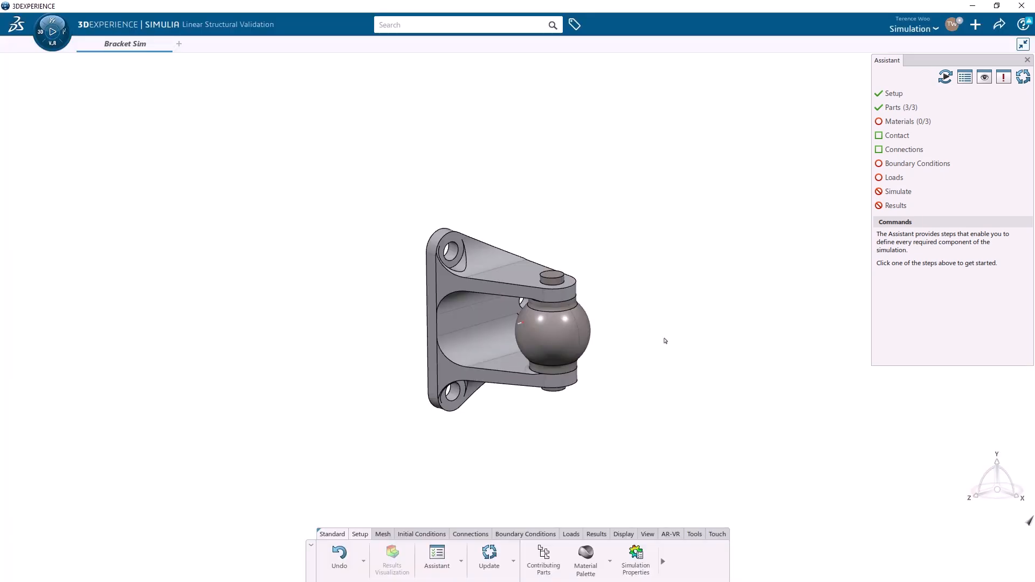
Review the Setup and Parts (3/3) assistant steps, then show the Materials (0/3) guidance.
click(895, 93)
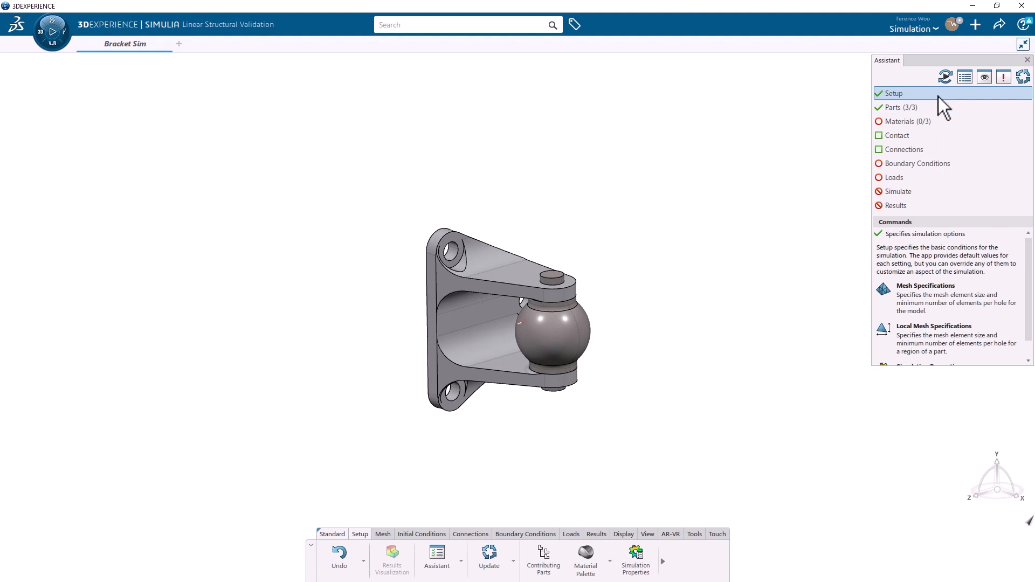
click(899, 107)
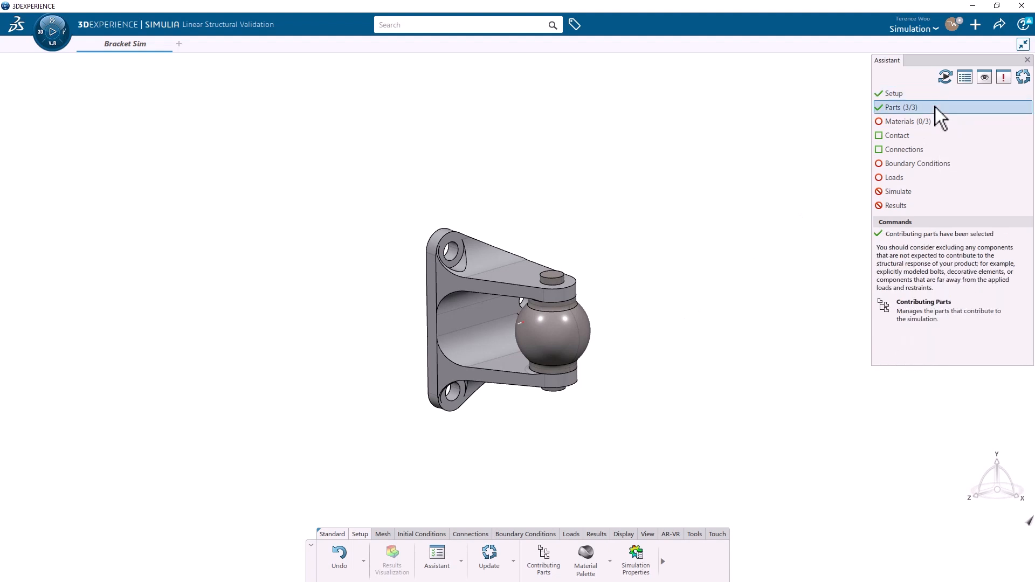
mouse_move(940, 131)
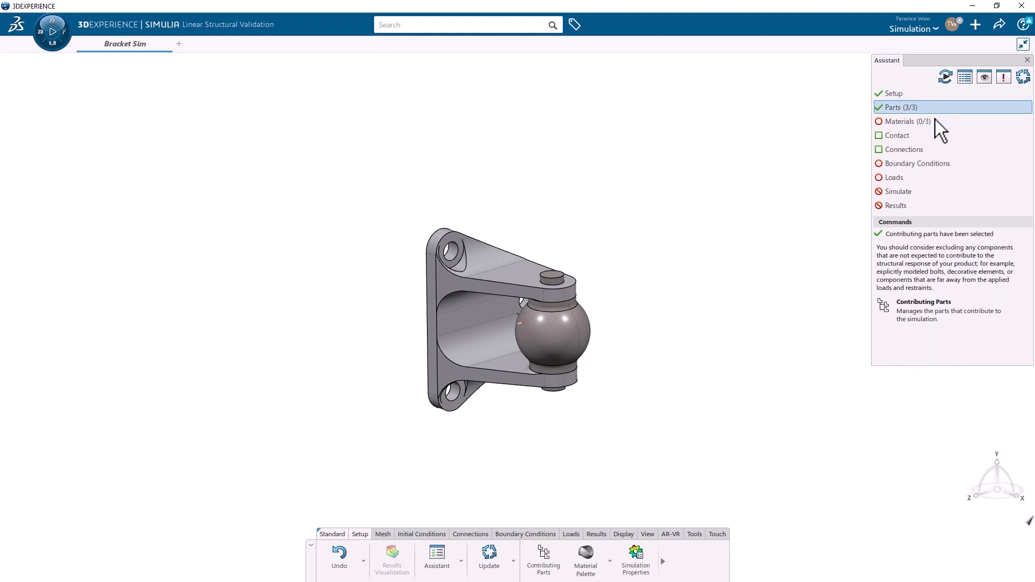
click(908, 121)
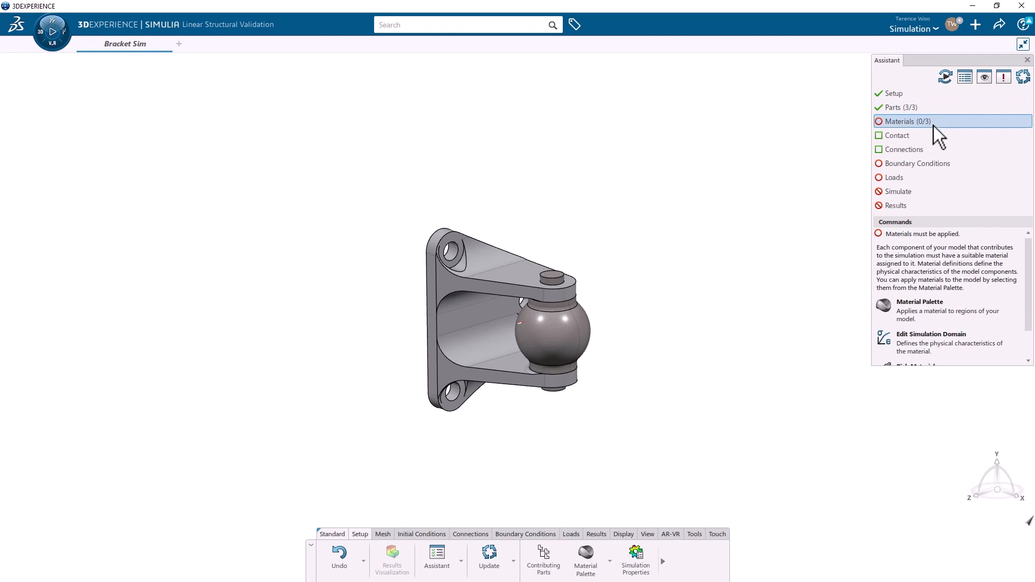
mouse_move(893, 253)
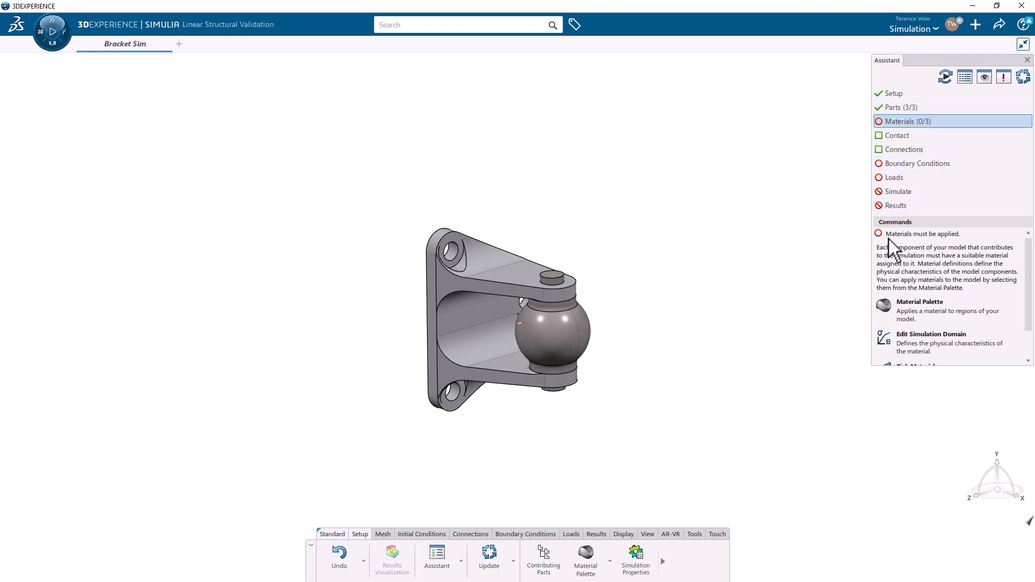
mouse_move(930, 336)
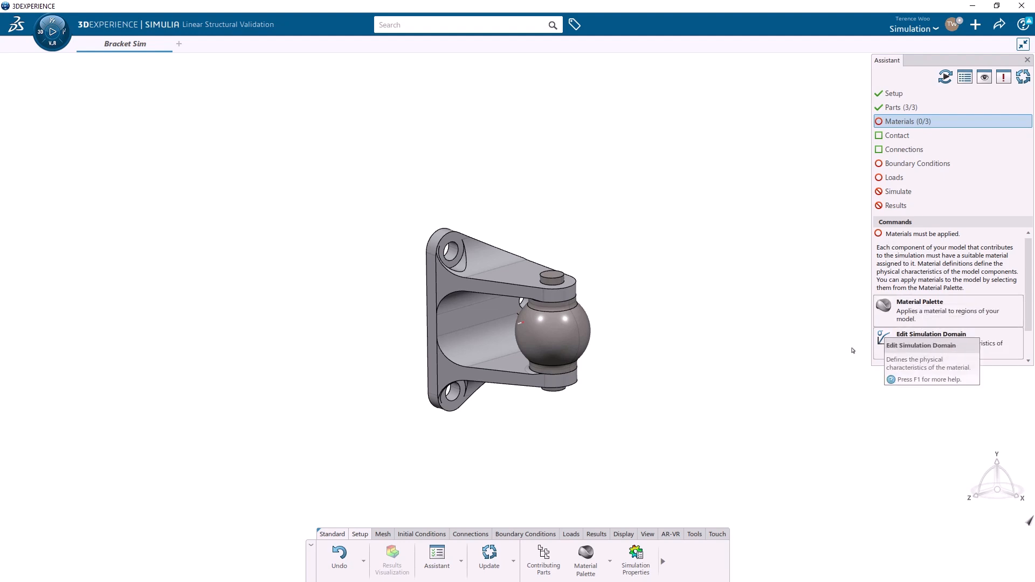
mouse_move(585, 556)
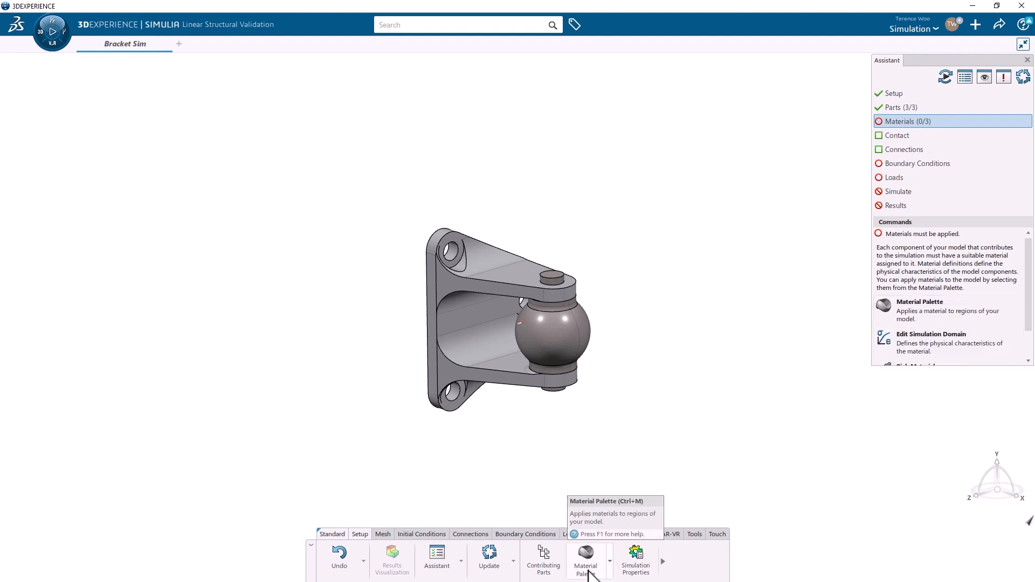
From the Material Palette, filter for 6061 and apply 6061-T6 aluminium to the steering bracket.
click(585, 557)
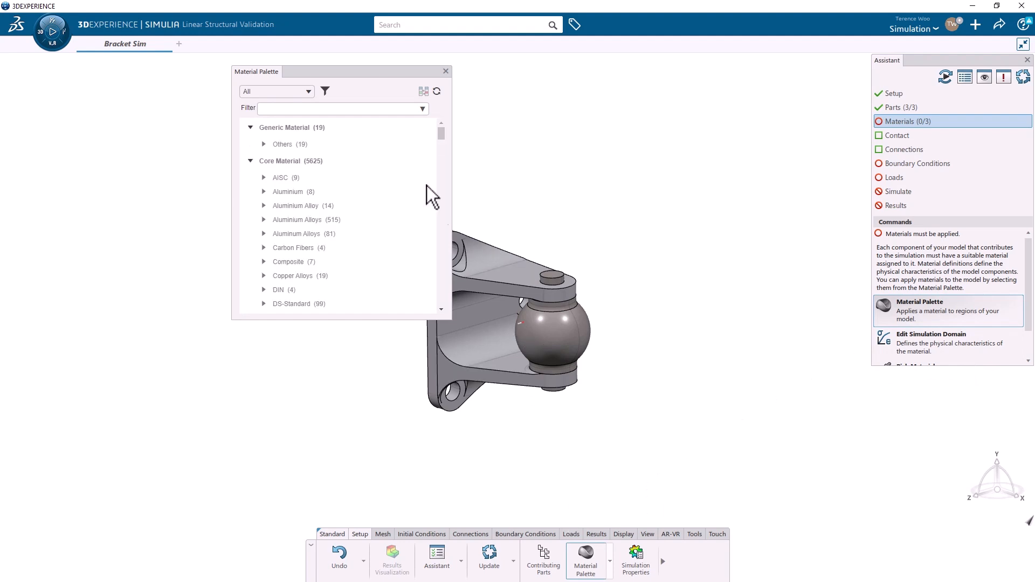
text(6061-t6)
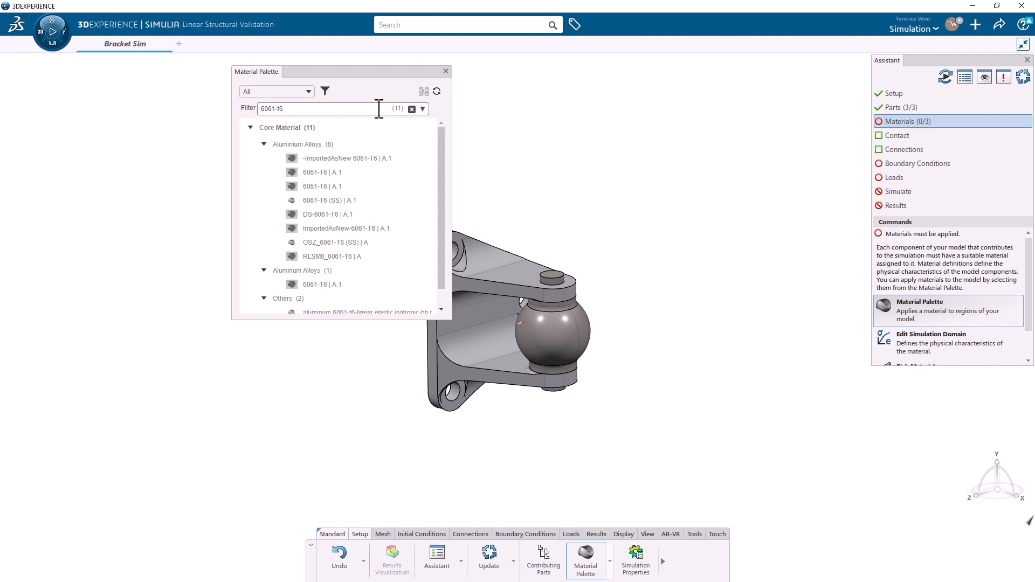
right_click(321, 173)
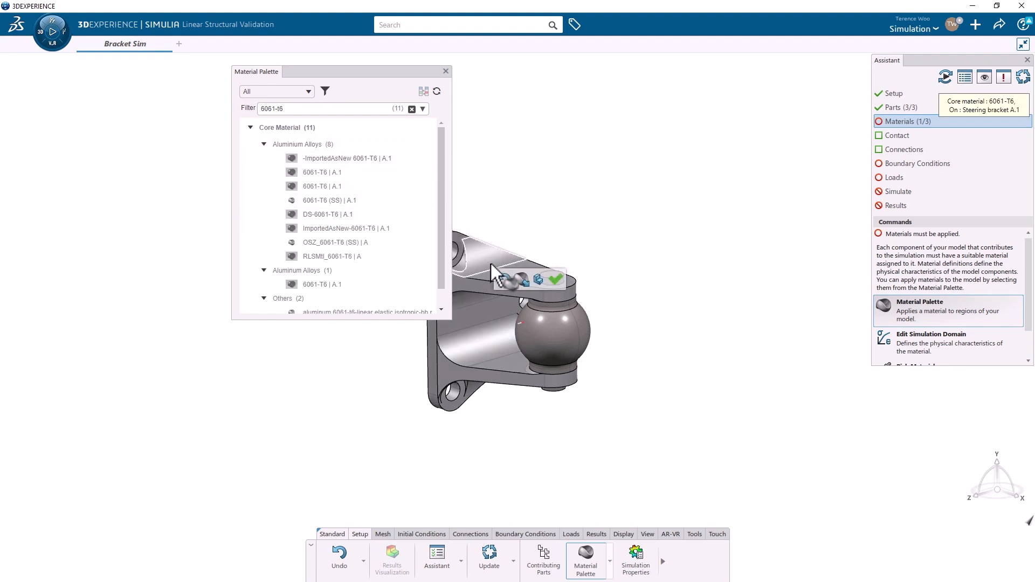
click(556, 279)
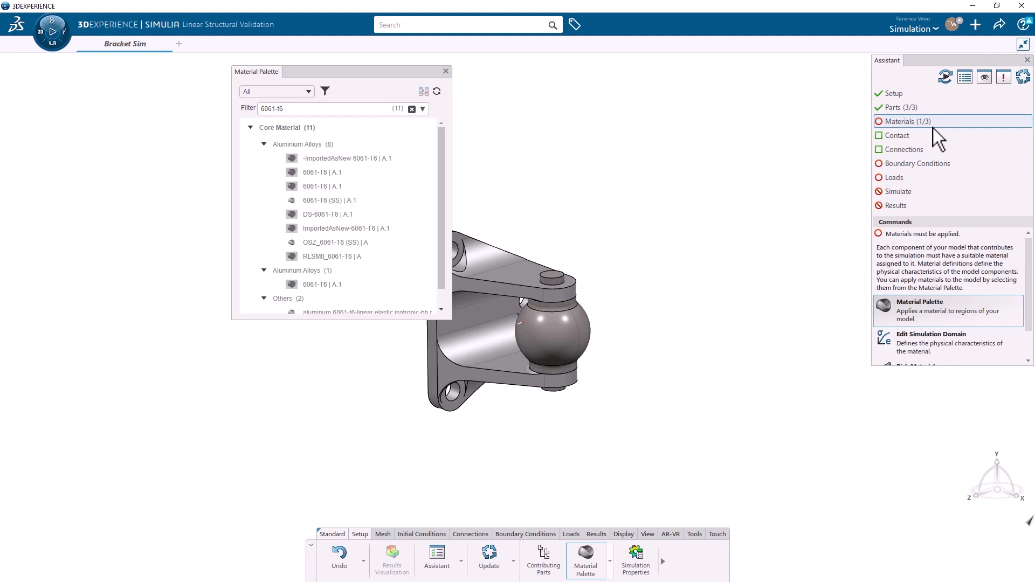
click(410, 108)
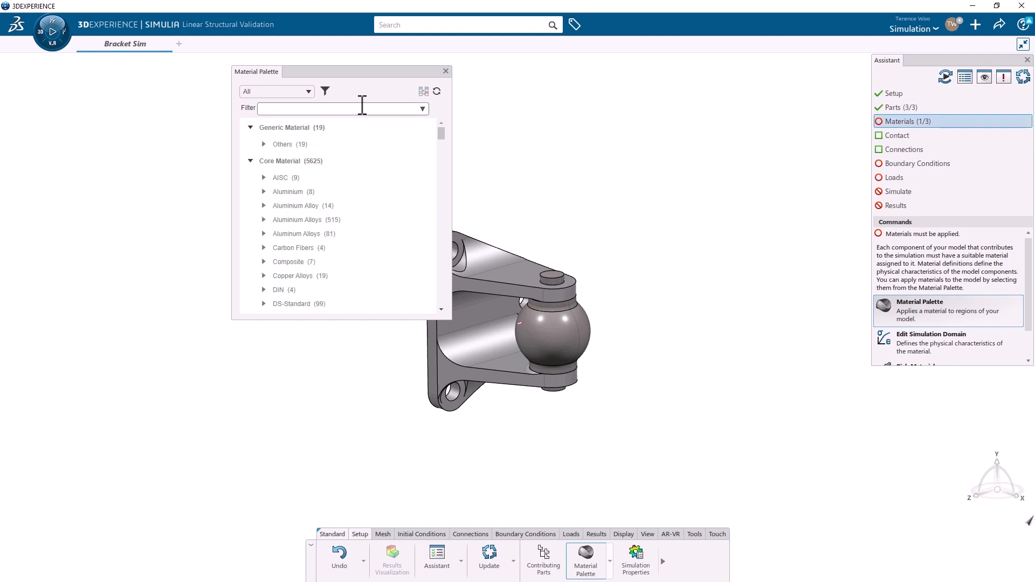
Filter for alloy steel and apply Alloy Steel to the ball and pin, completing materials at 3/3.
text(a)
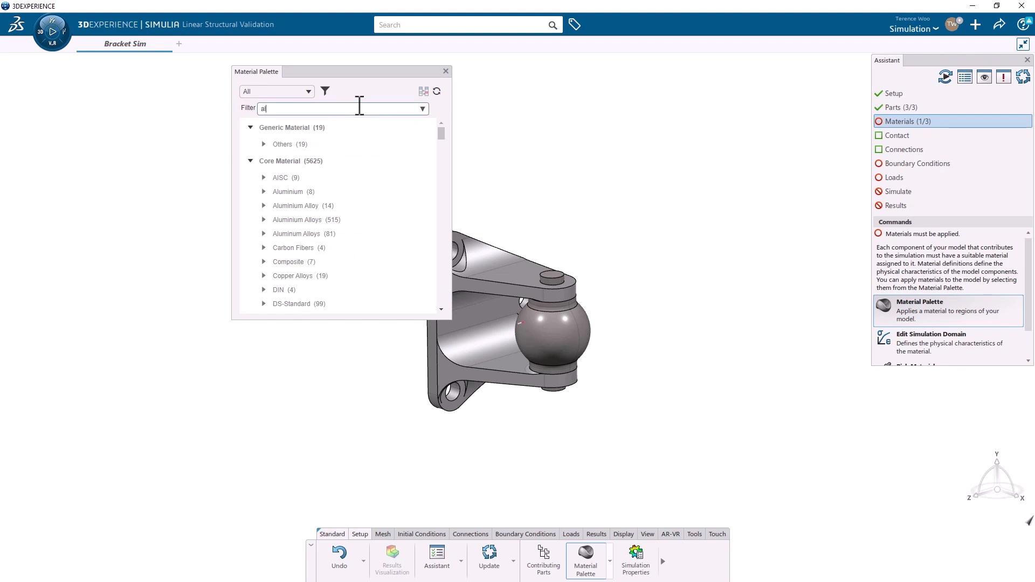
text(lloy steel)
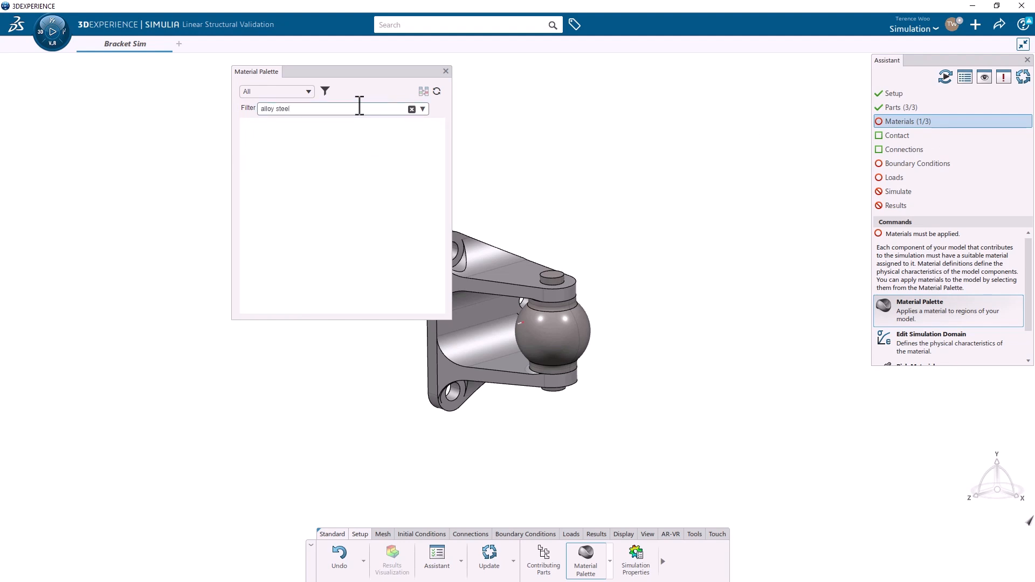
right_click(324, 257)
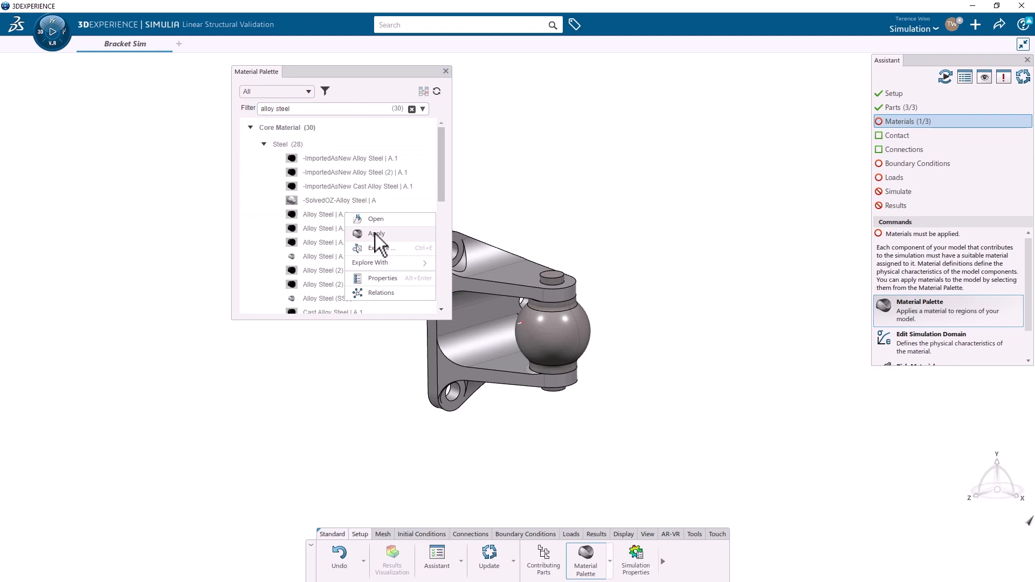
click(376, 233)
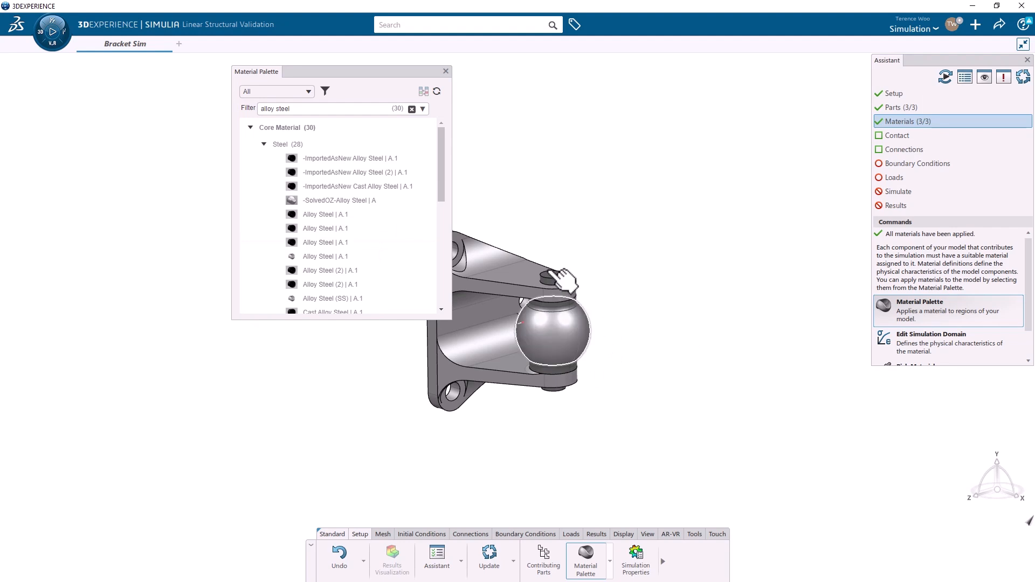
click(445, 71)
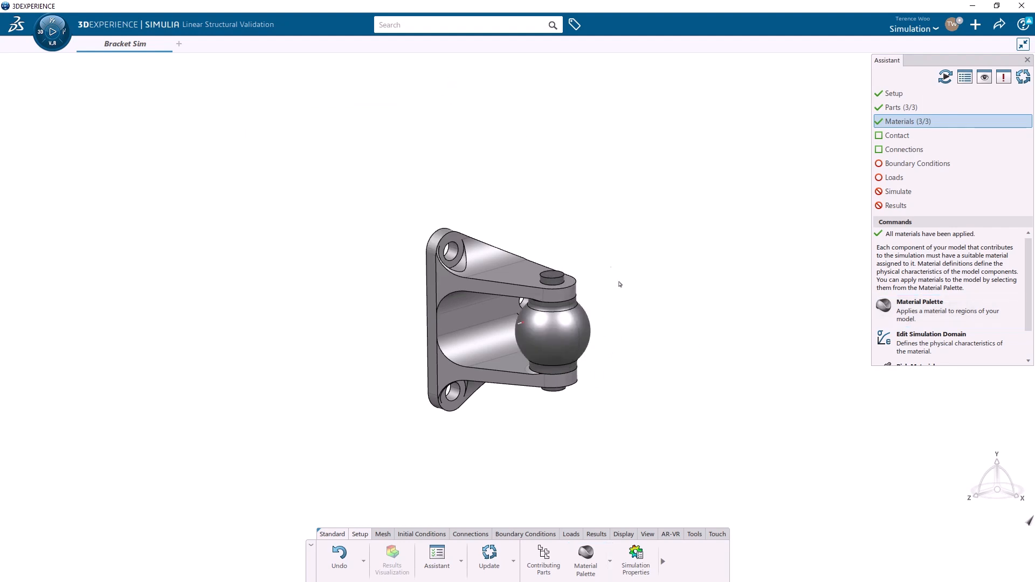
From the contact step guidance, run bonded contact detection across the whole model.
click(898, 136)
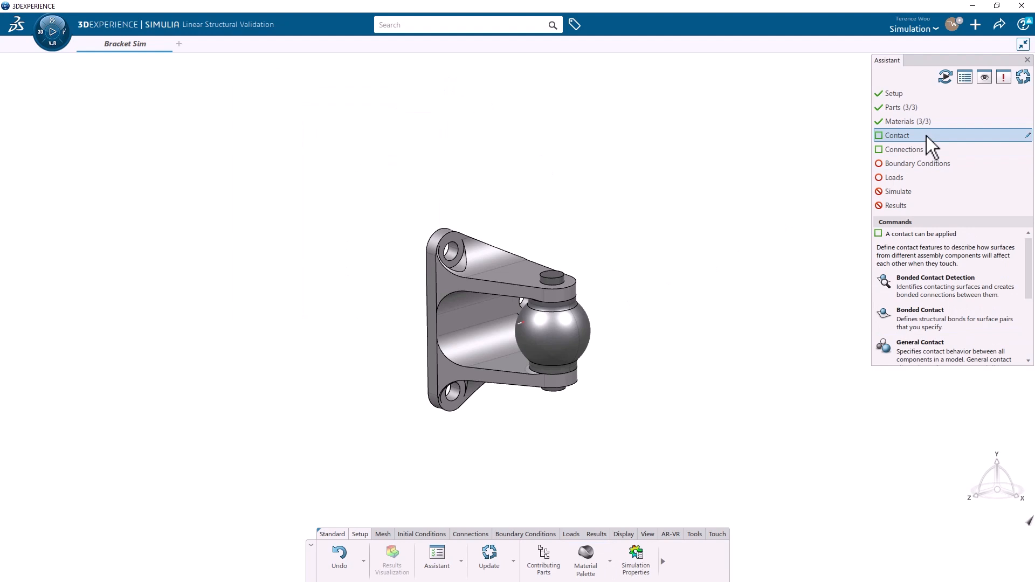
mouse_move(958, 274)
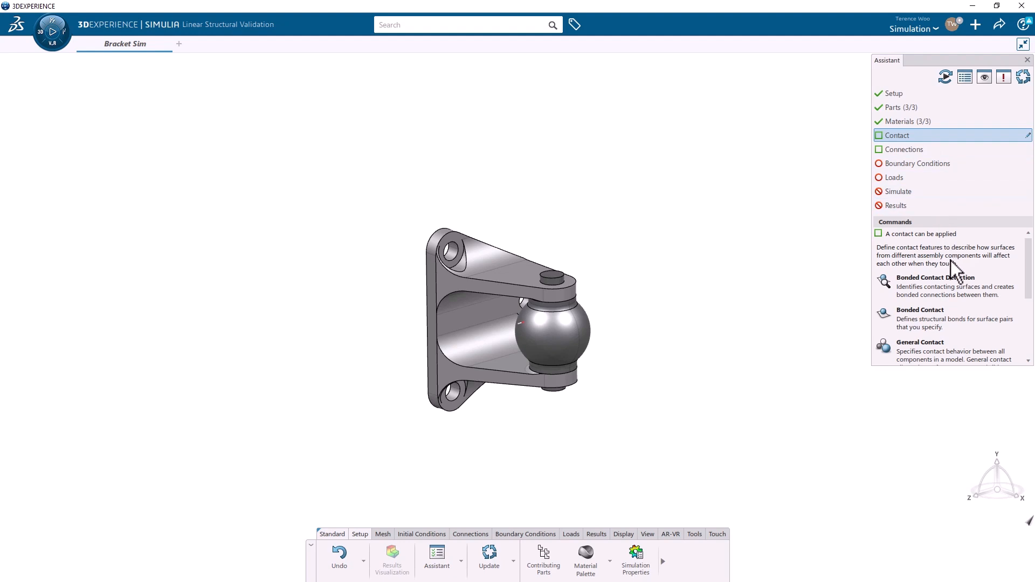
click(936, 277)
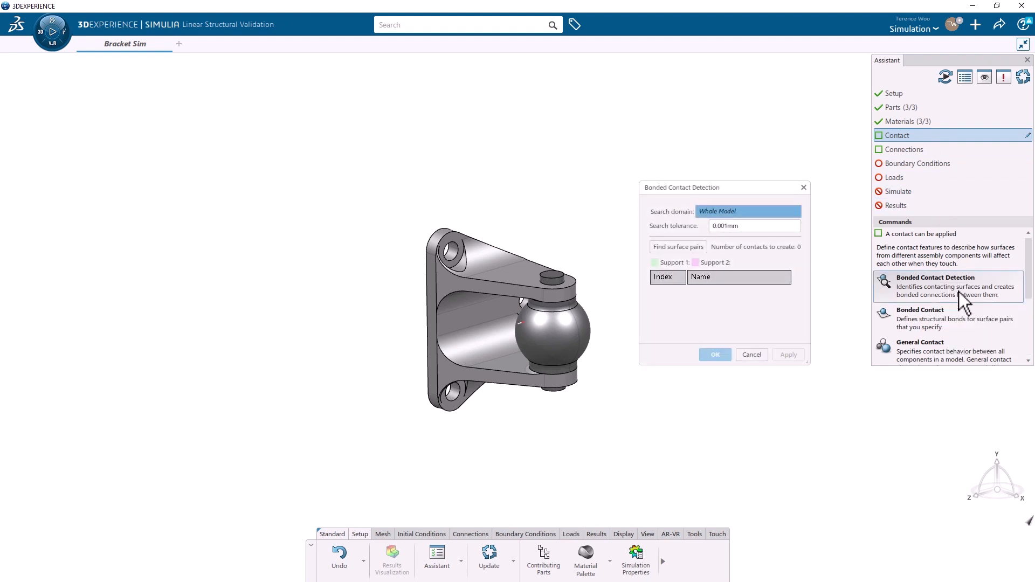
mouse_move(699, 257)
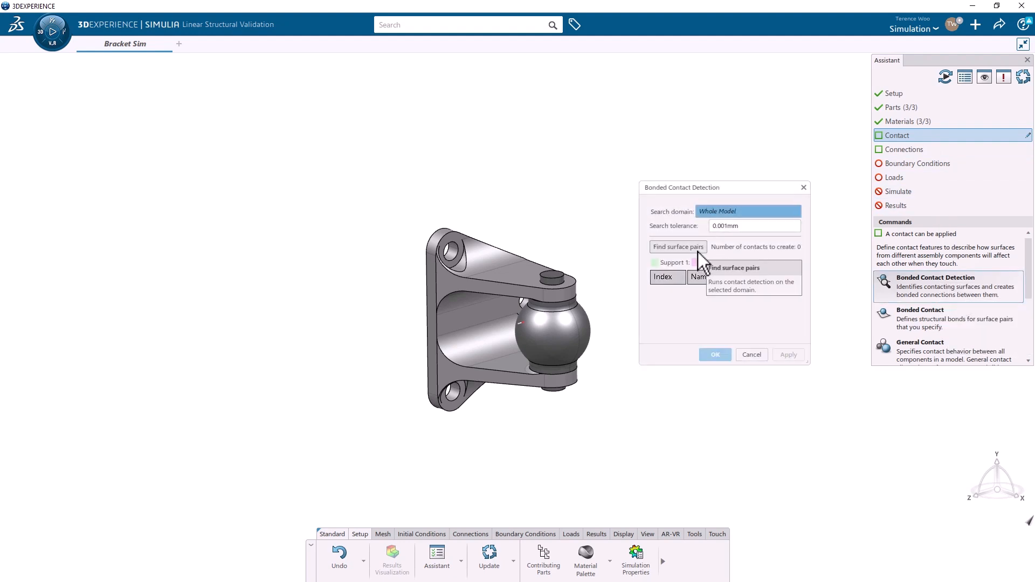
click(678, 246)
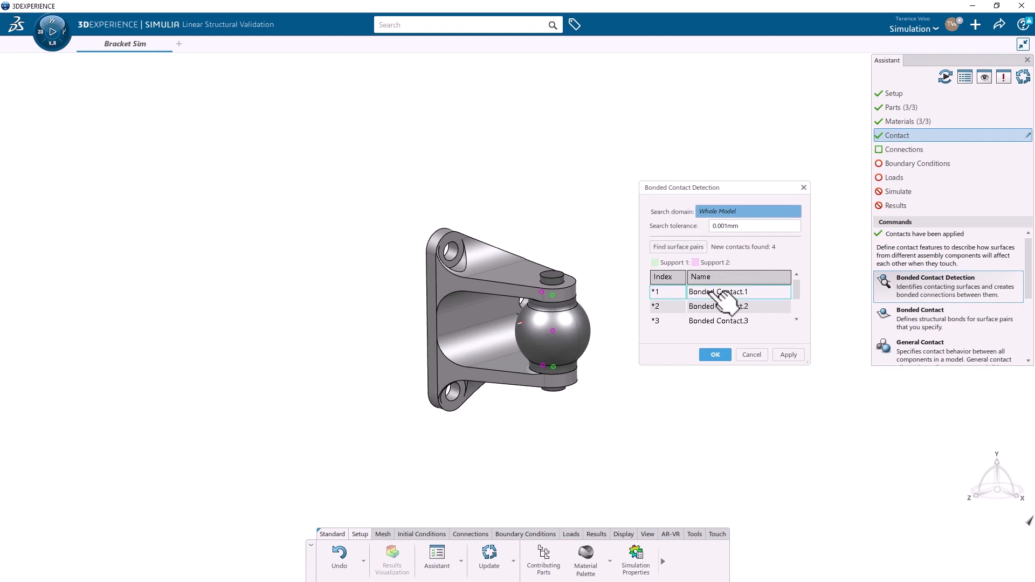
Inspect the detected contacts, remove Bonded Contact.1 and .2, and apply the remaining ones.
click(718, 305)
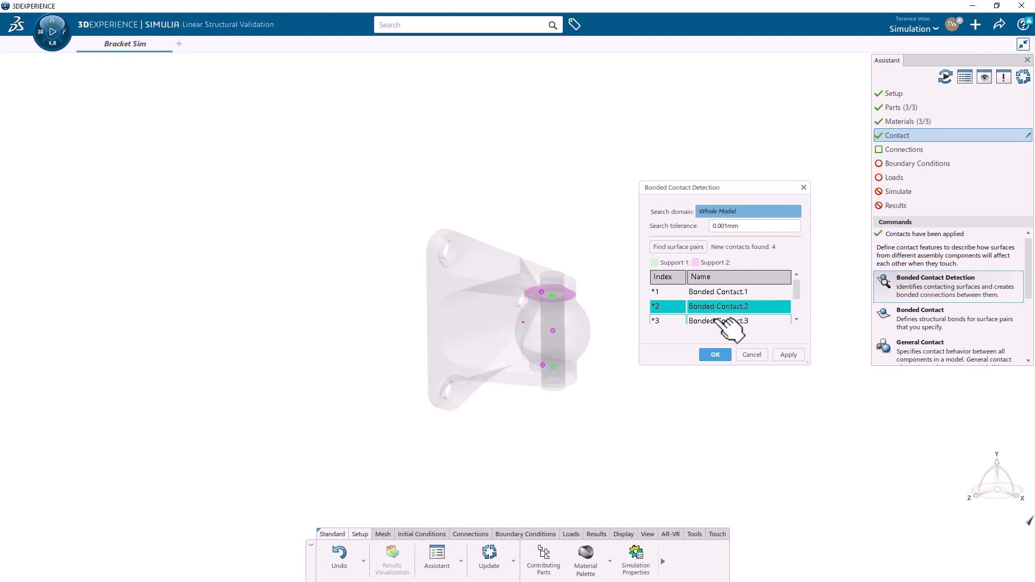
click(718, 306)
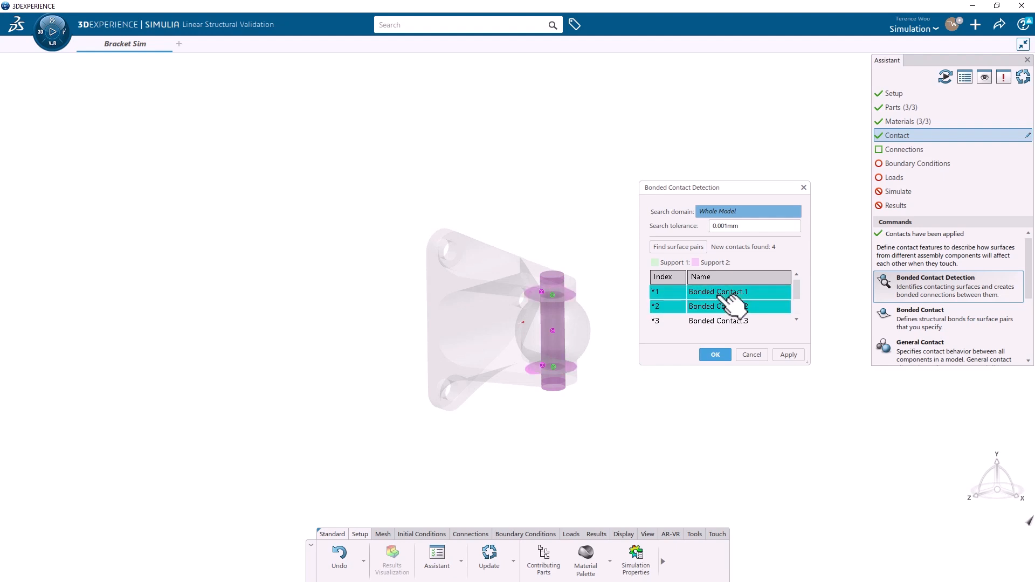
click(718, 293)
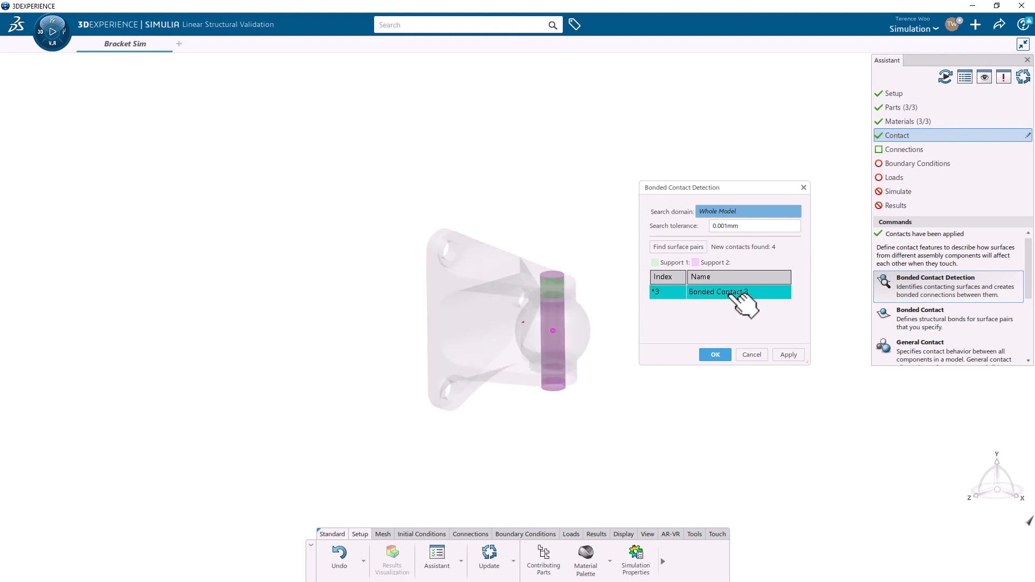
click(715, 355)
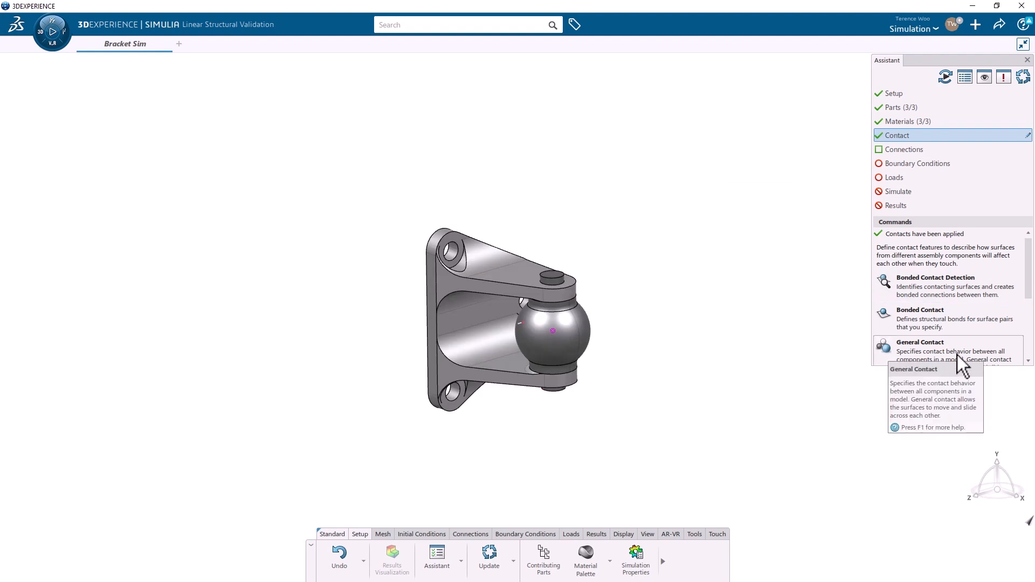
Add General Contact.1 between all components and confirm it.
click(919, 342)
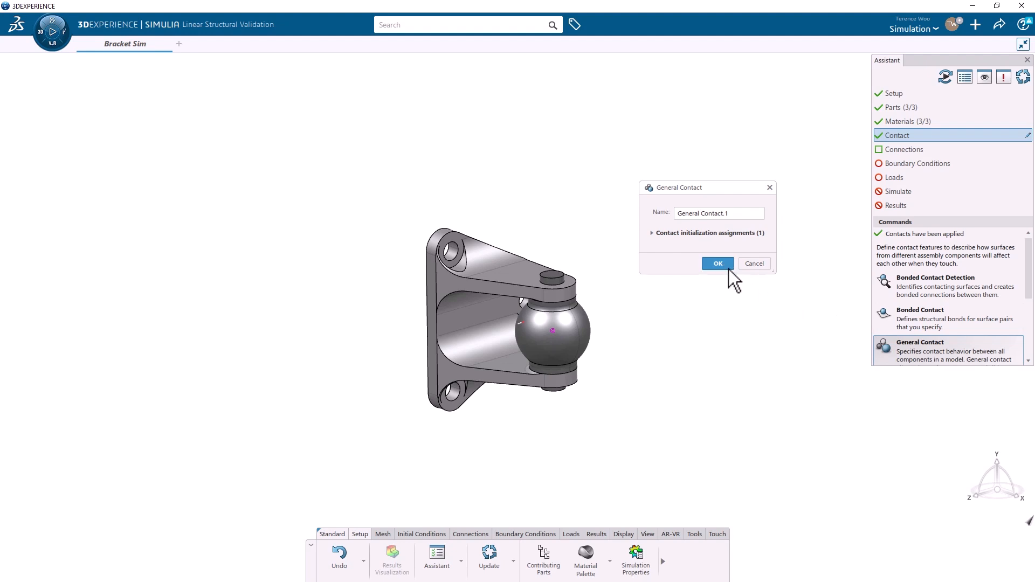
click(717, 263)
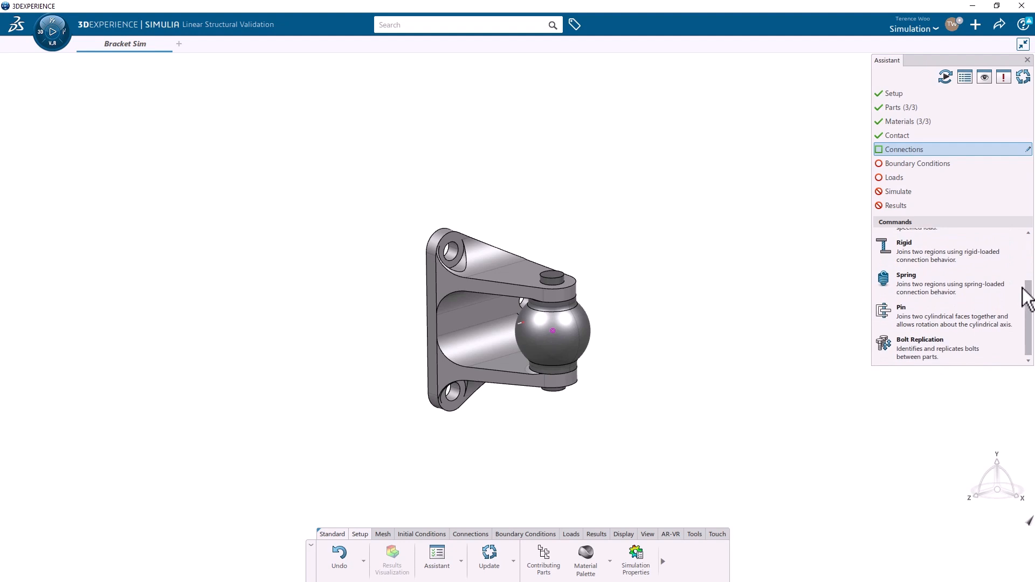
Add a hinge boundary condition on the upper bracket hole's cylindrical face.
click(916, 162)
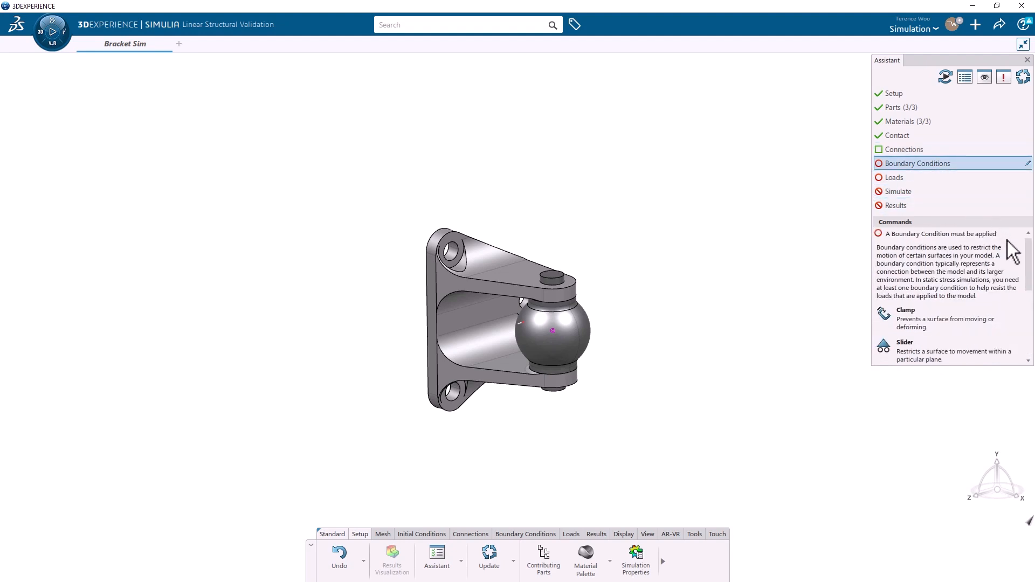
scroll(down, 3)
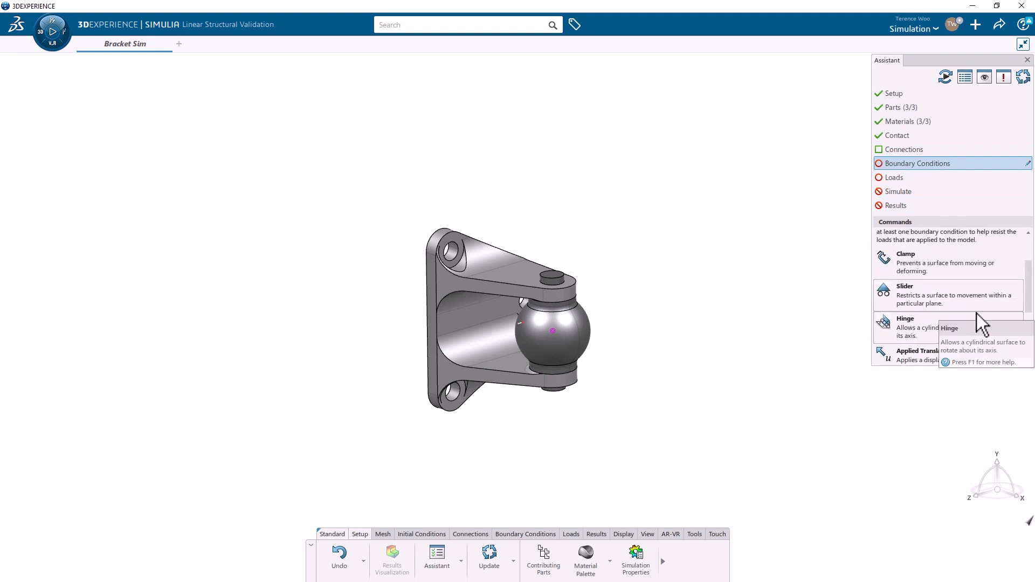
click(905, 319)
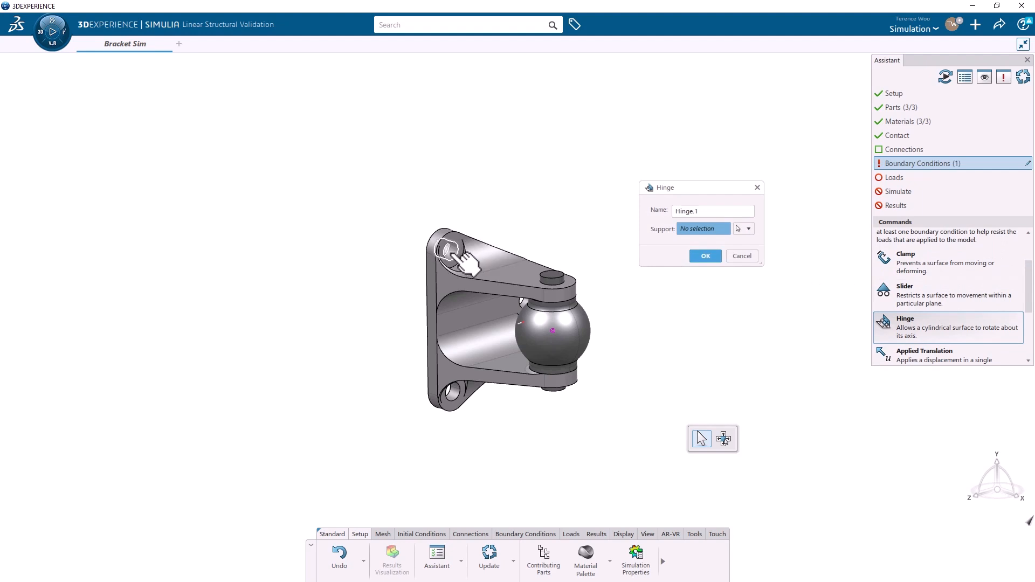
click(704, 257)
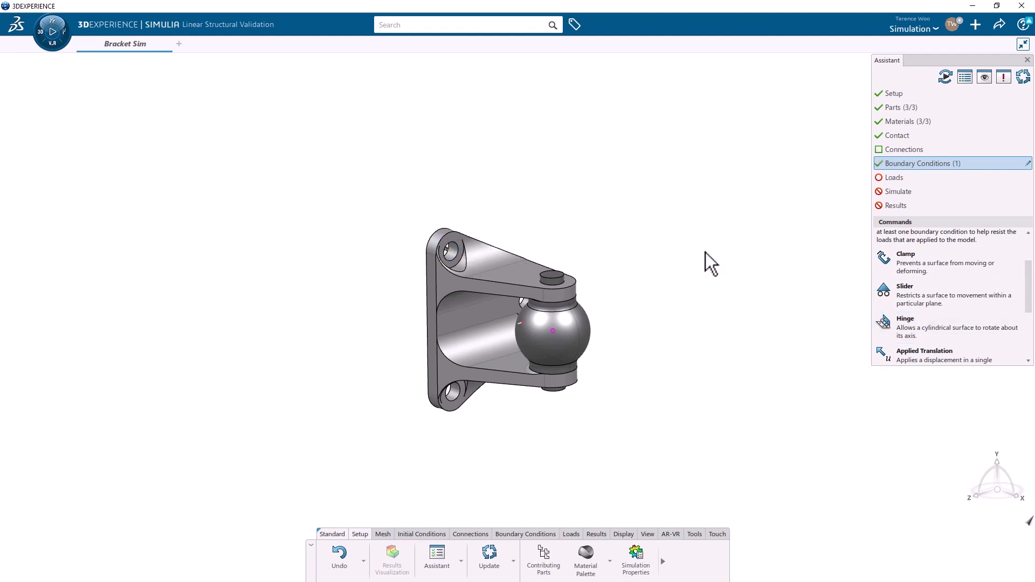
Add hinge restraints on the remaining holes and begin a slider restraint.
click(905, 319)
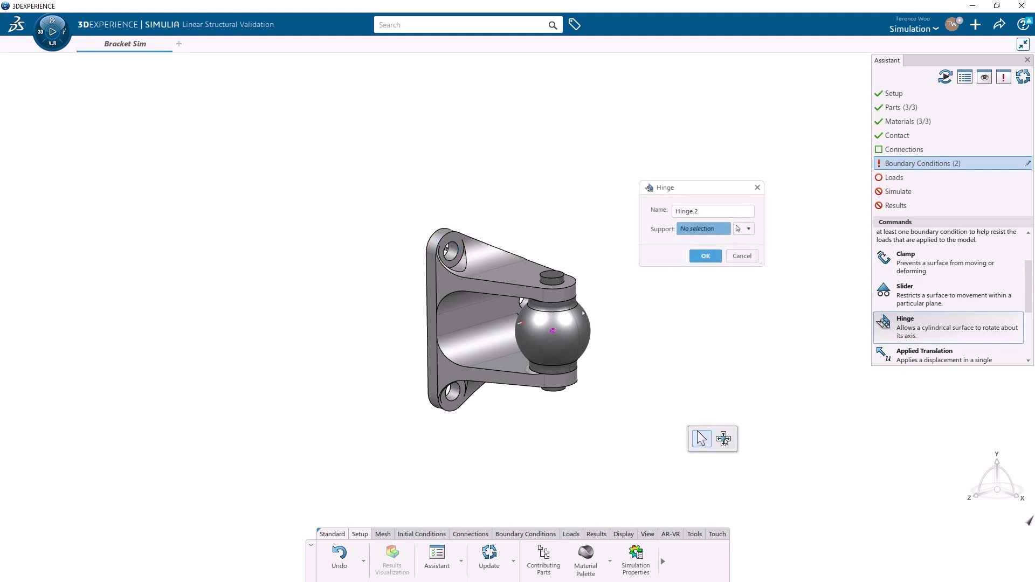
click(447, 390)
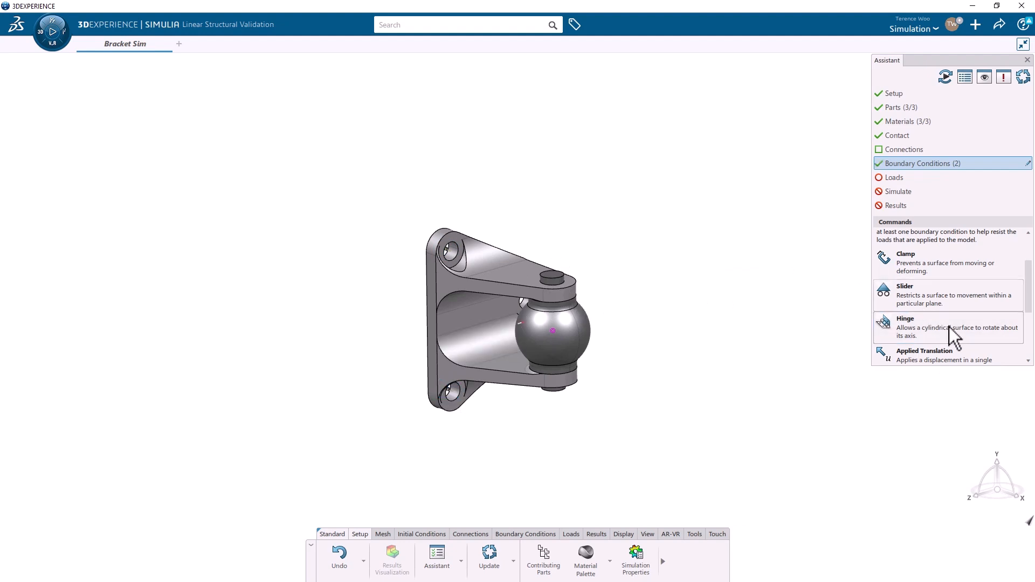
click(905, 319)
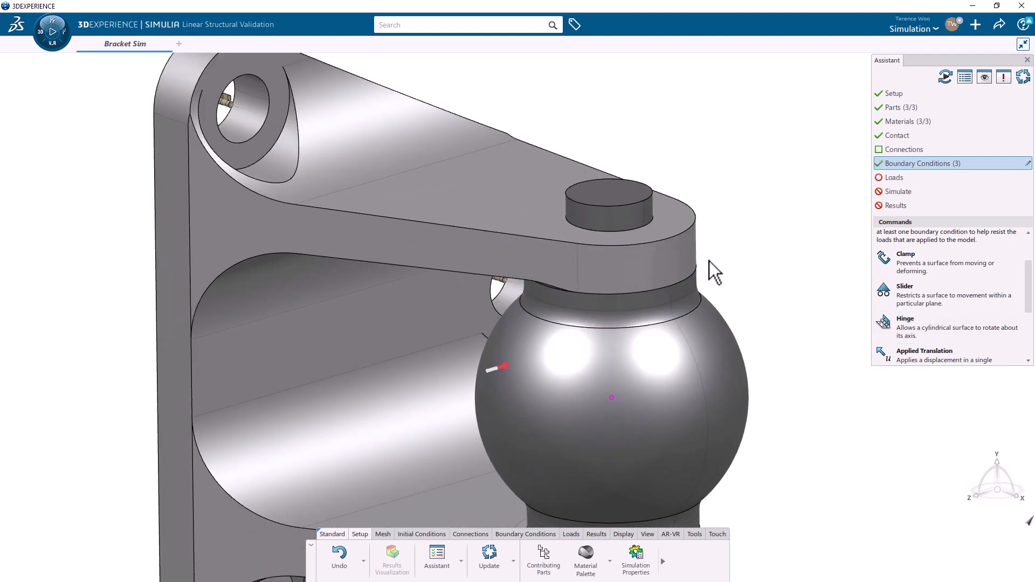
click(906, 286)
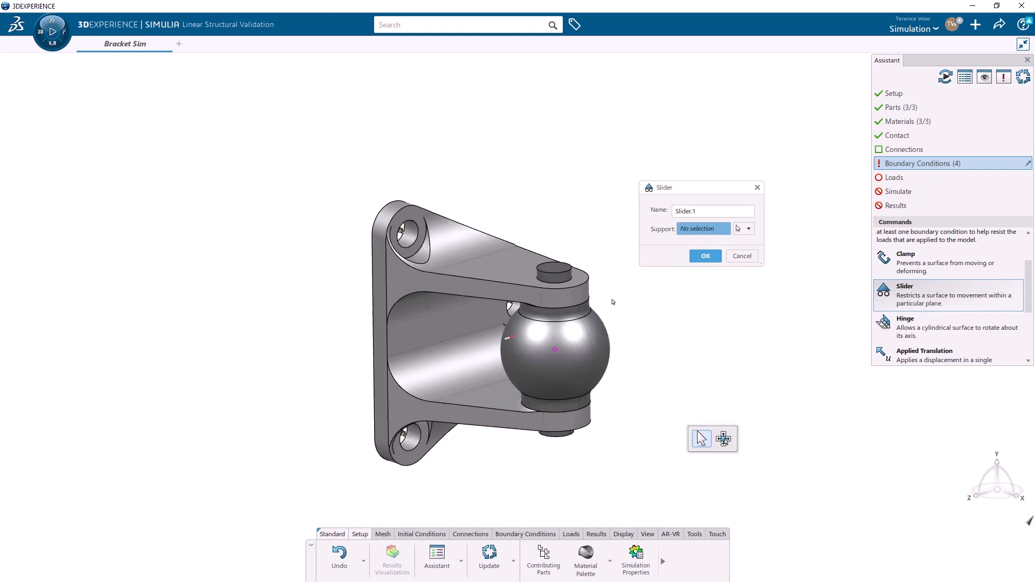
Restrain the bracket's back face with a slider boundary condition.
drag(610, 302, 561, 333)
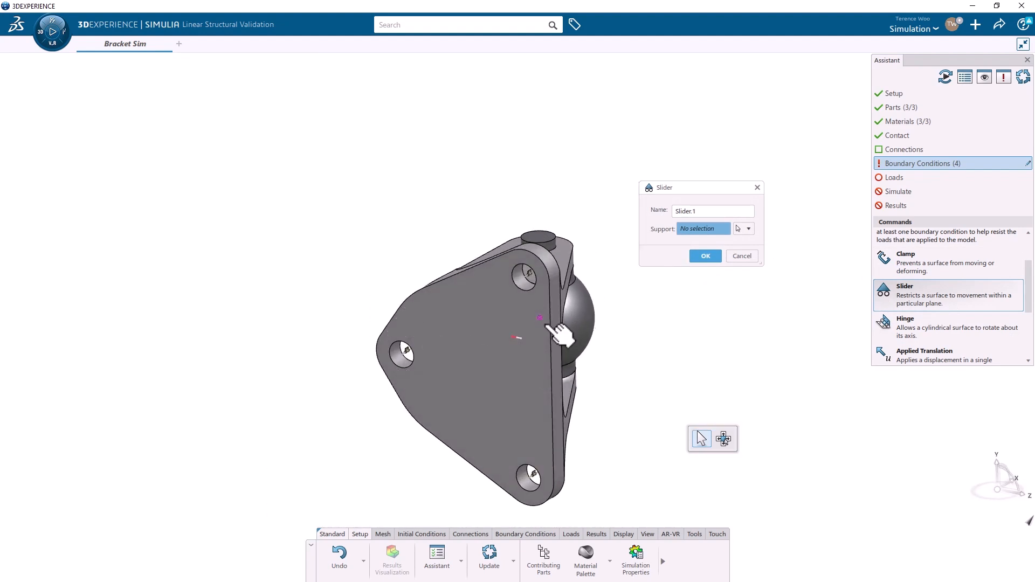
click(561, 333)
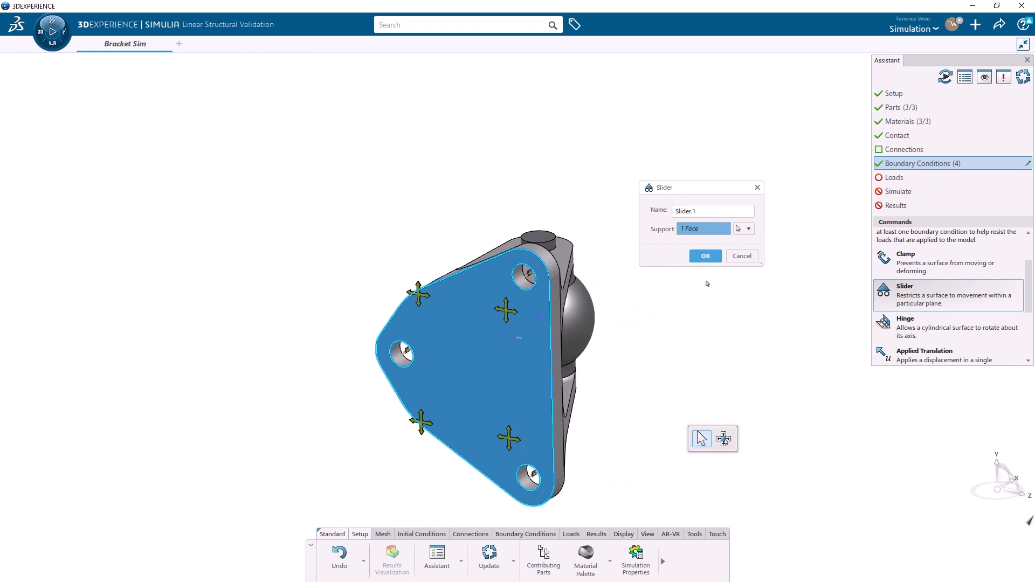
click(704, 256)
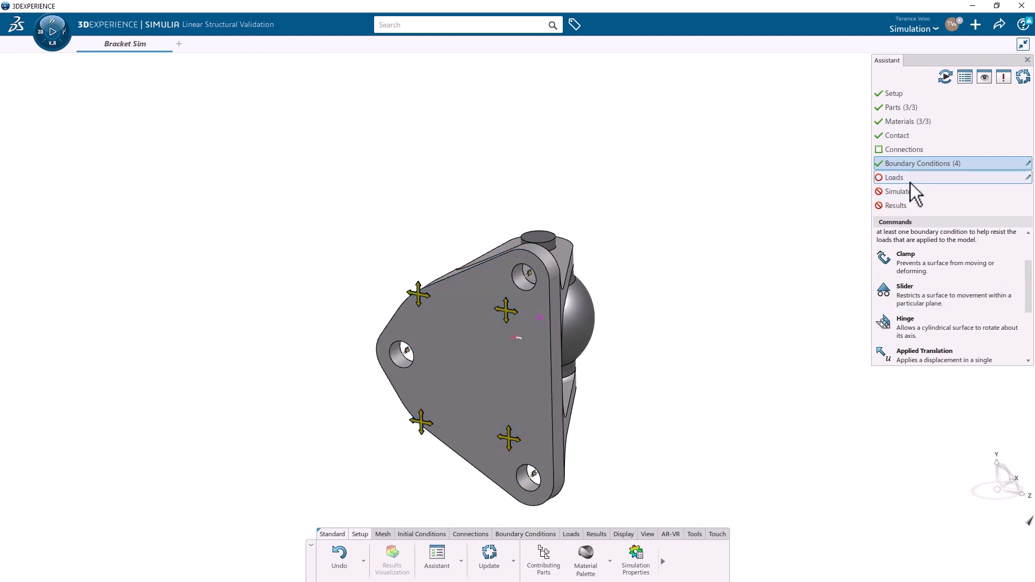
Apply a 6000 N force to the rod-end ball's surface, directed along the chosen axis.
click(894, 177)
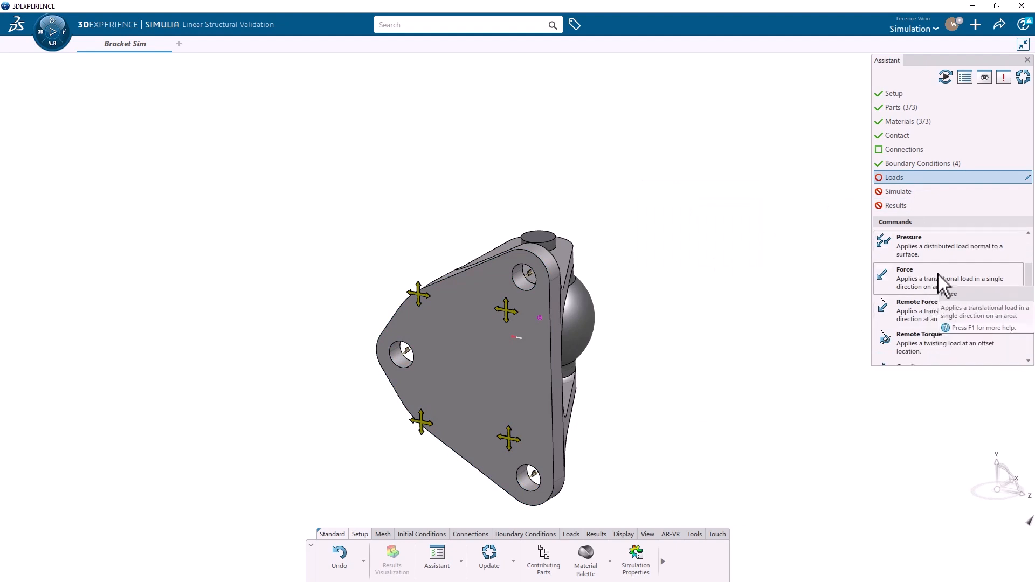
click(903, 277)
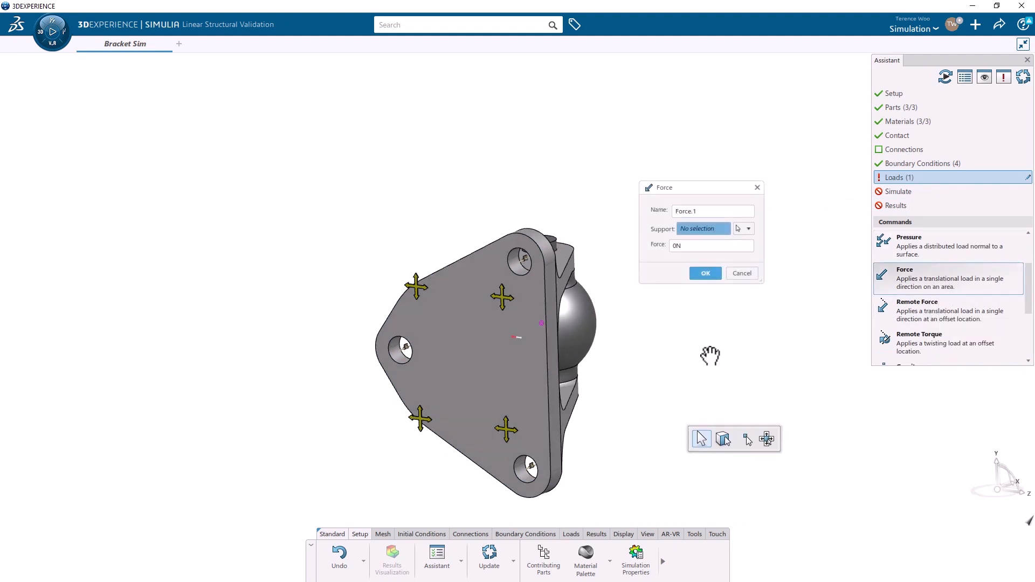
click(578, 349)
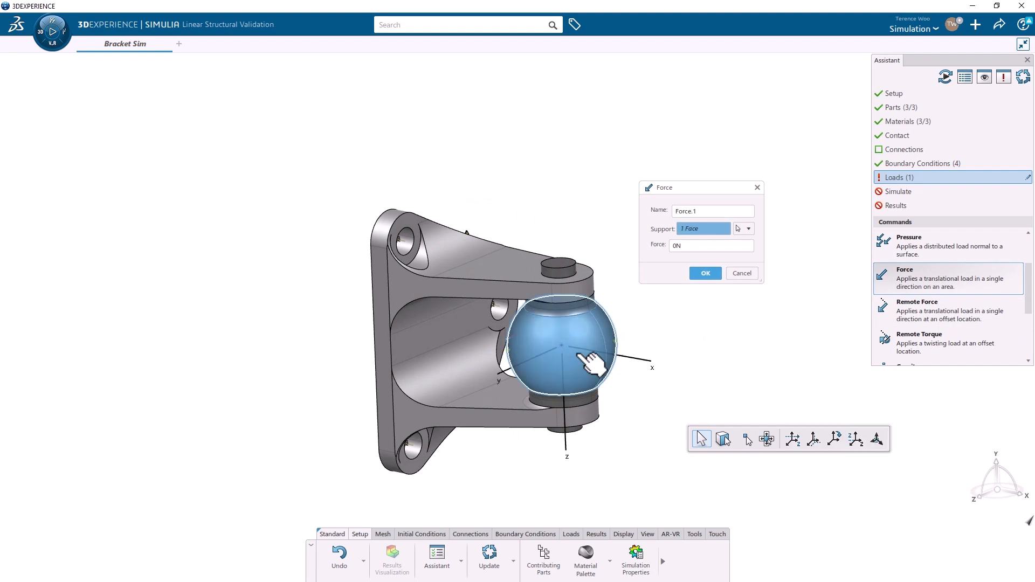
click(711, 245)
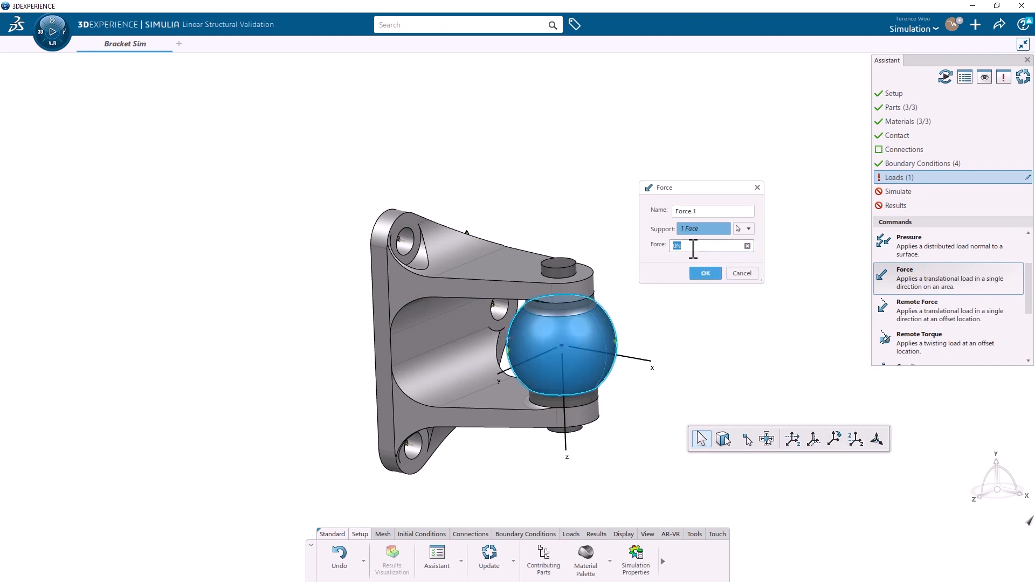
text(6000N)
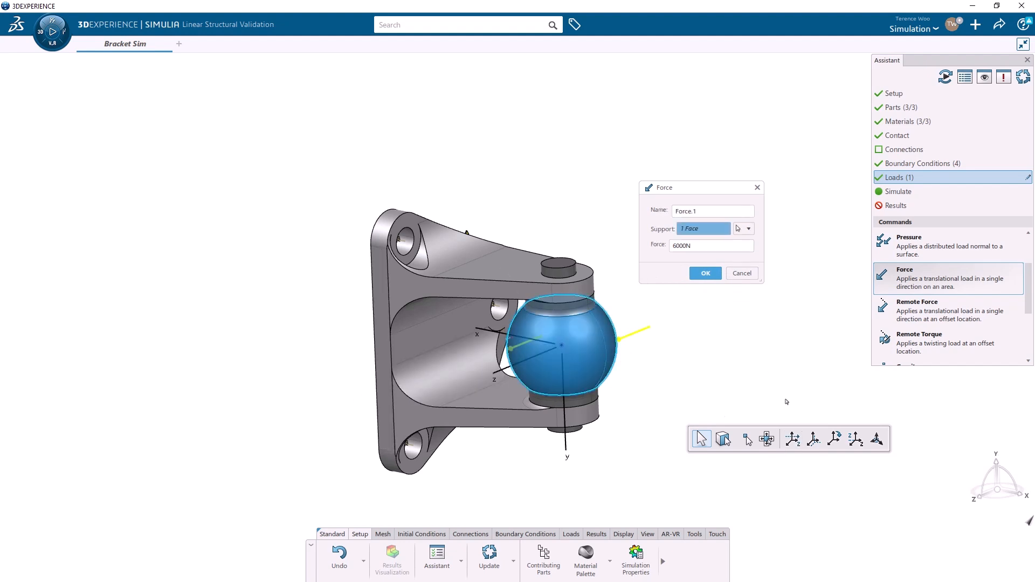
click(854, 438)
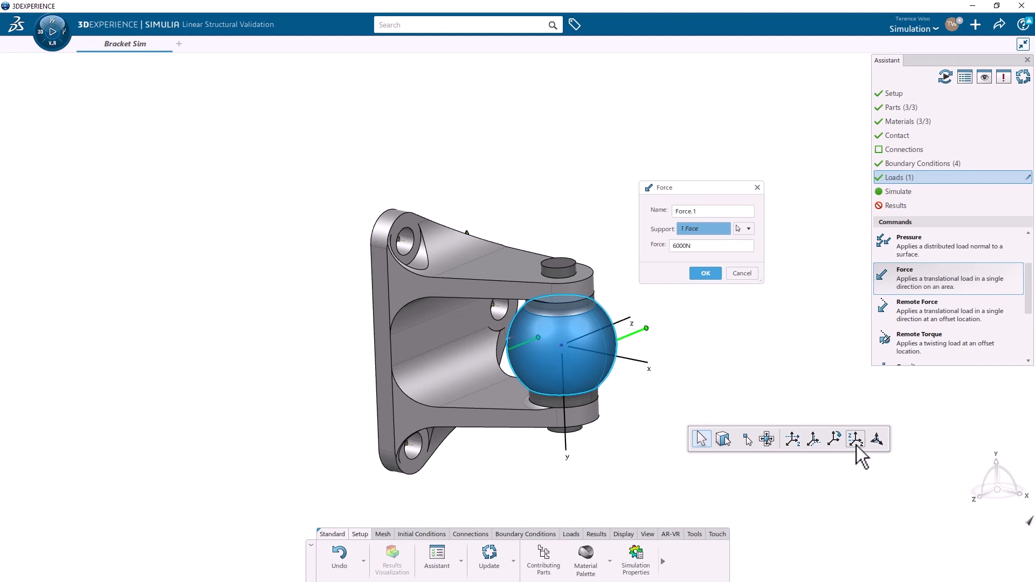
click(704, 273)
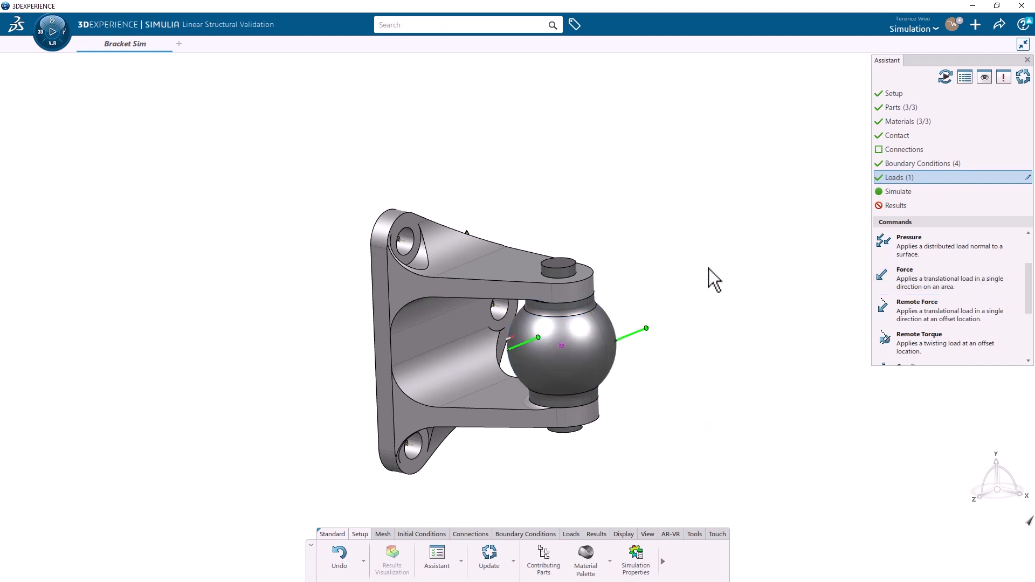
Confirm the 6000 N force and run the static stress simulation locally with 4 cores.
click(898, 192)
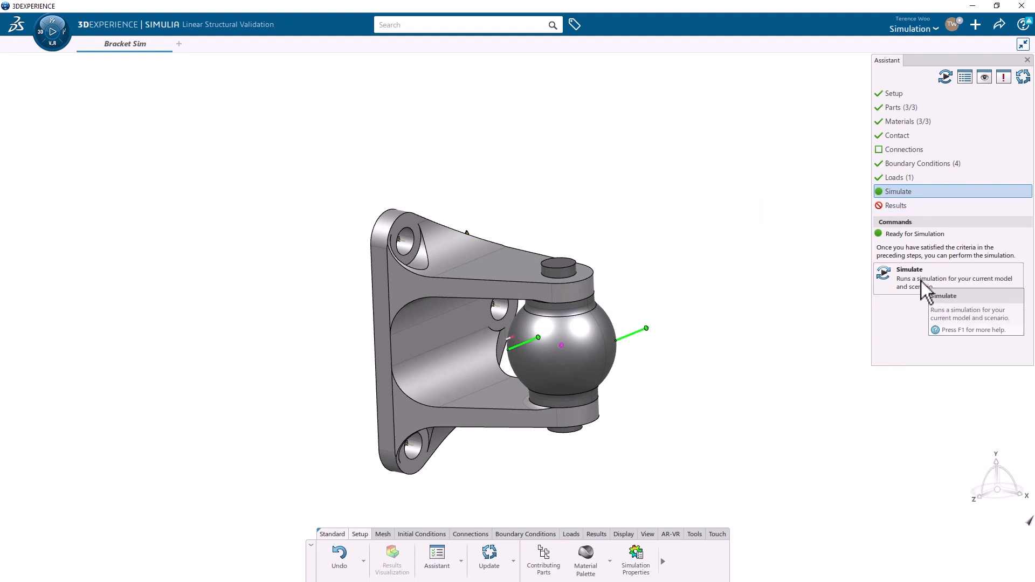
click(909, 269)
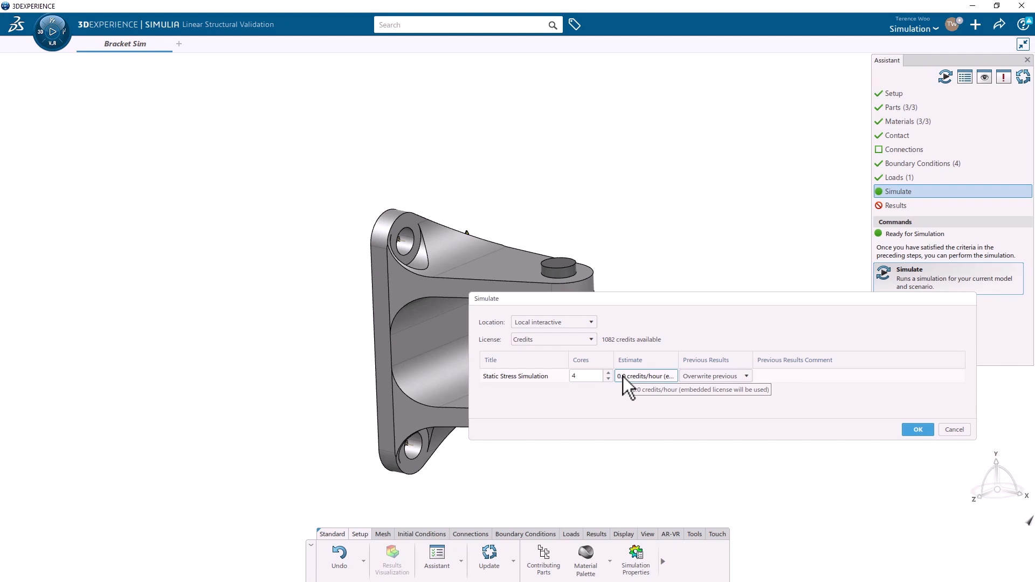
mouse_move(871, 422)
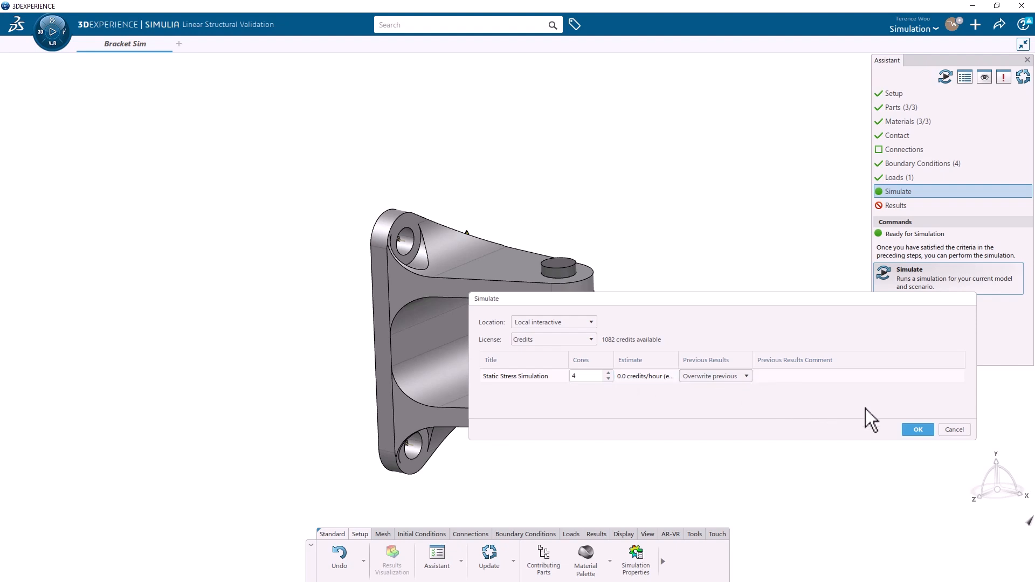
click(916, 430)
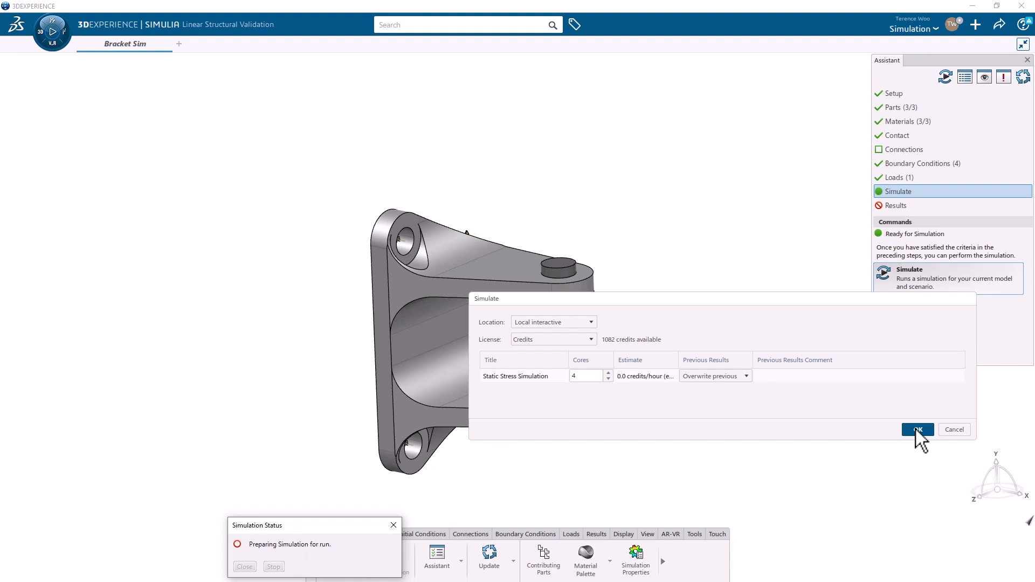
click(917, 430)
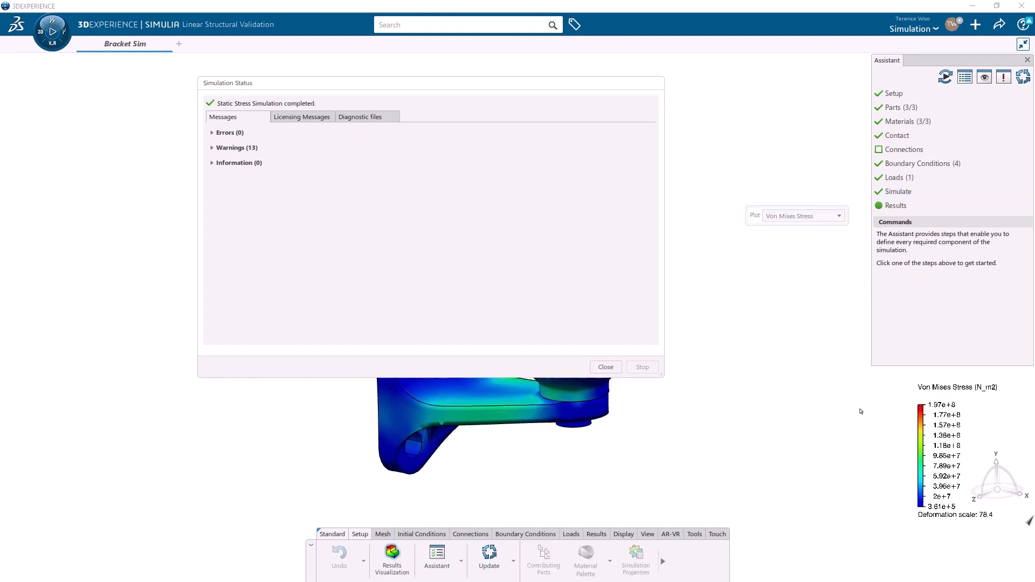
Dismiss the status report and inspect the Von Mises stress around the bracket.
click(605, 366)
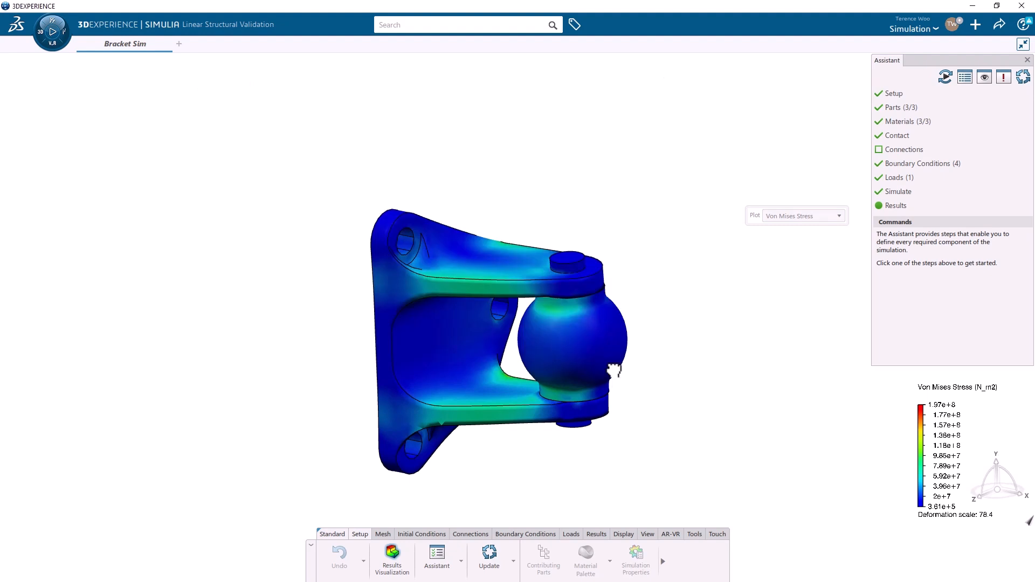
mouse_move(516, 464)
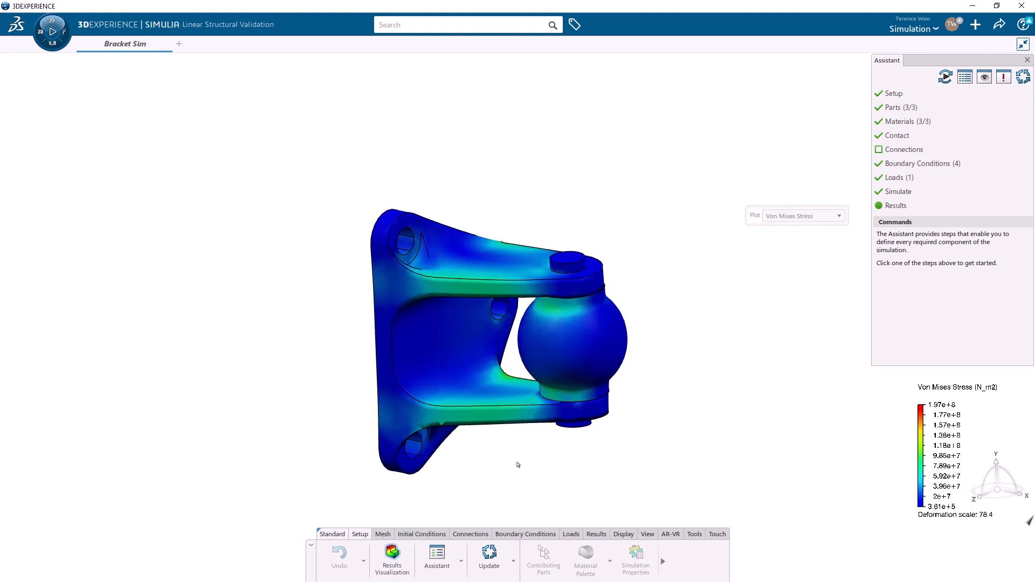
drag(516, 464, 522, 433)
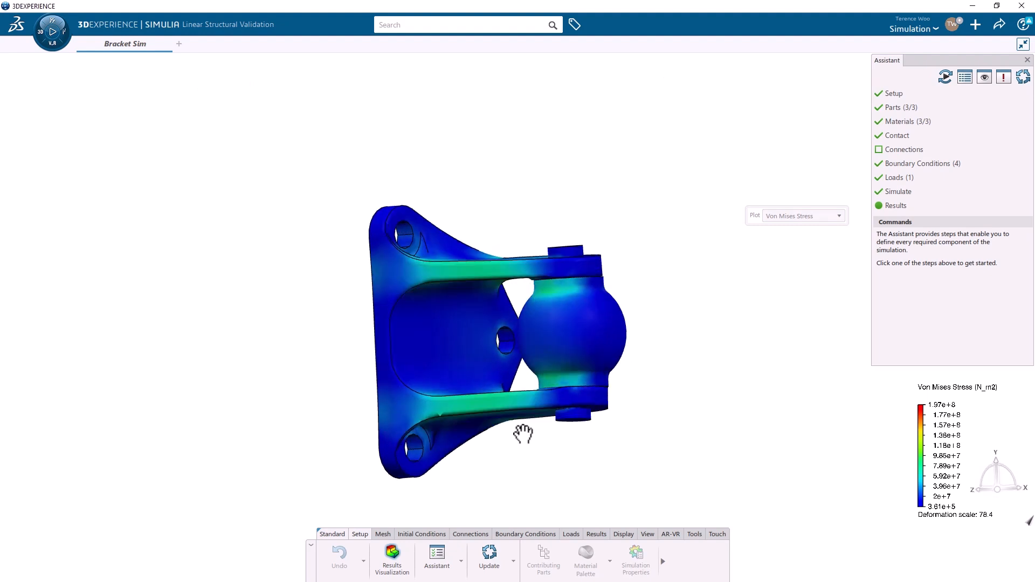
drag(524, 436, 346, 463)
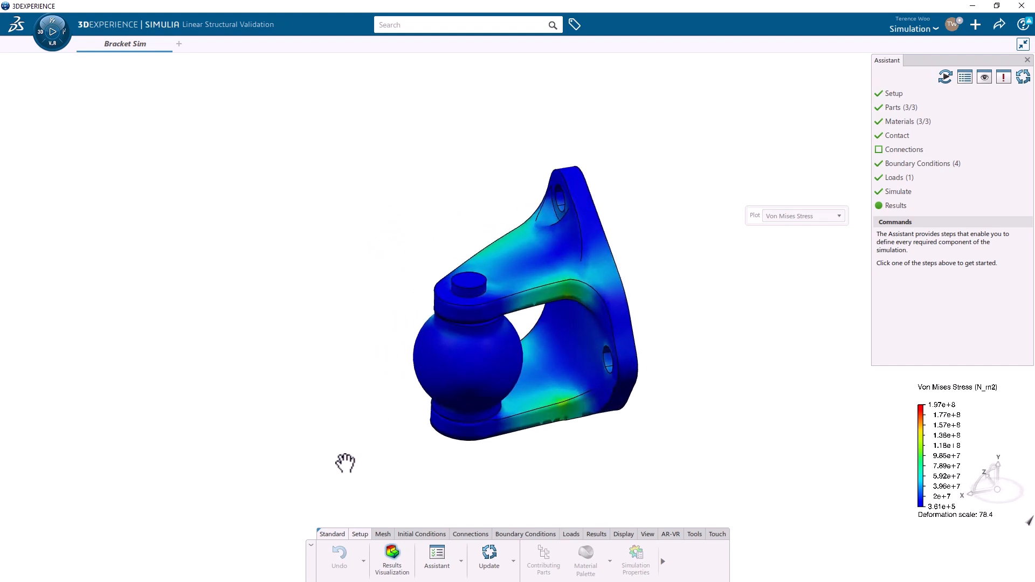
drag(345, 463, 395, 440)
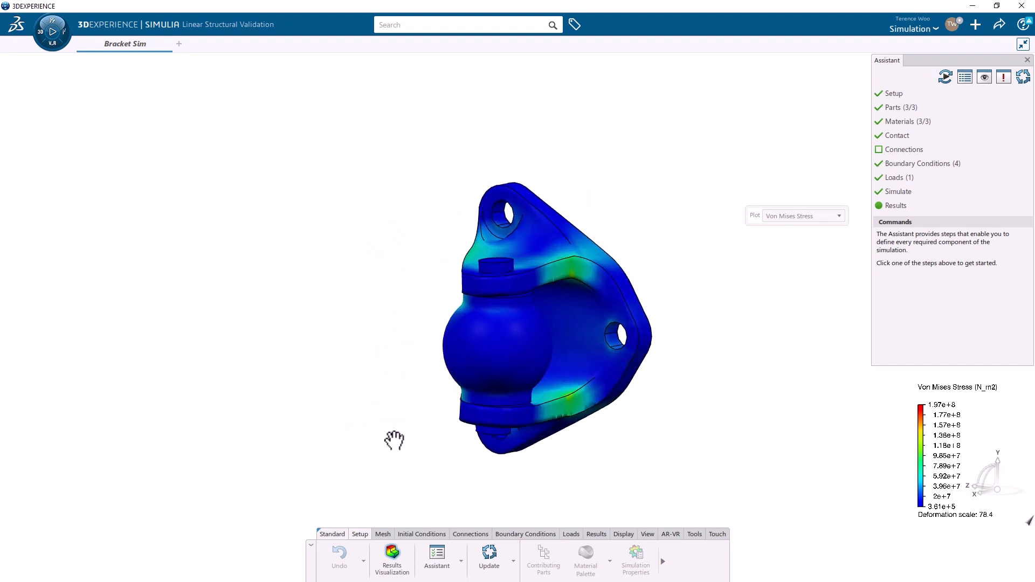
Switch the results plot from Von Mises Stress to Displacement and view it from the front.
click(838, 216)
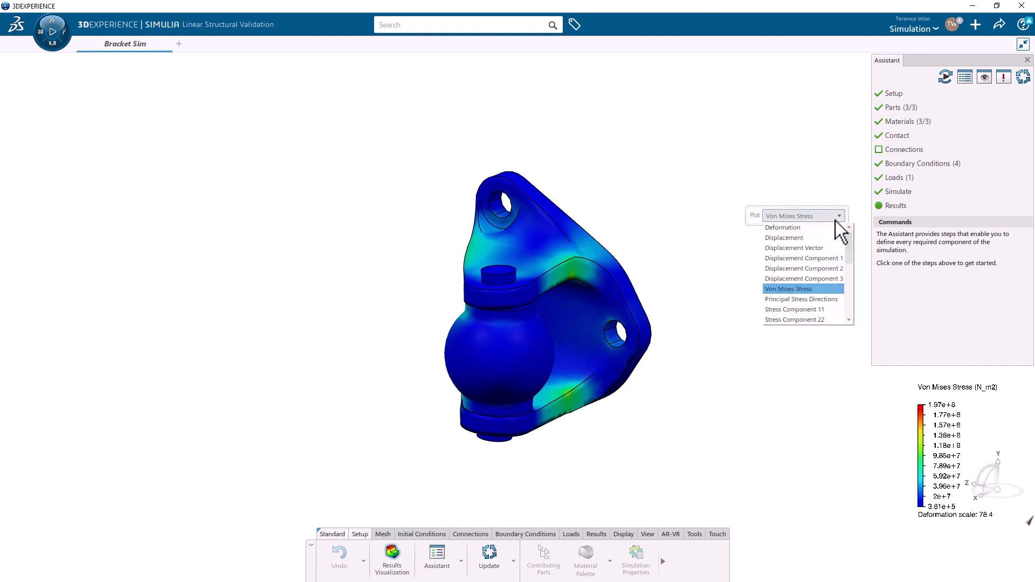
click(784, 238)
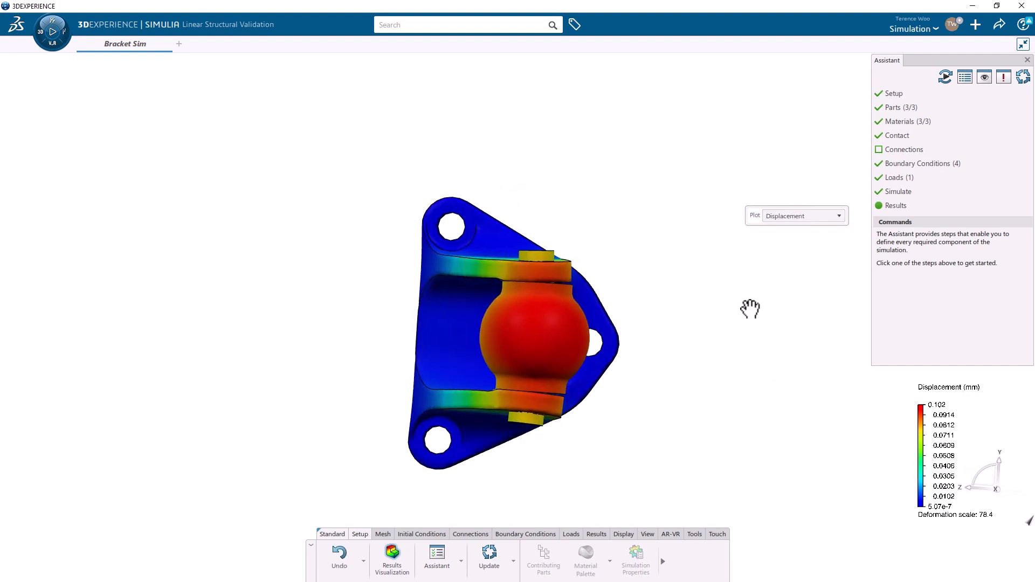
drag(750, 309, 781, 344)
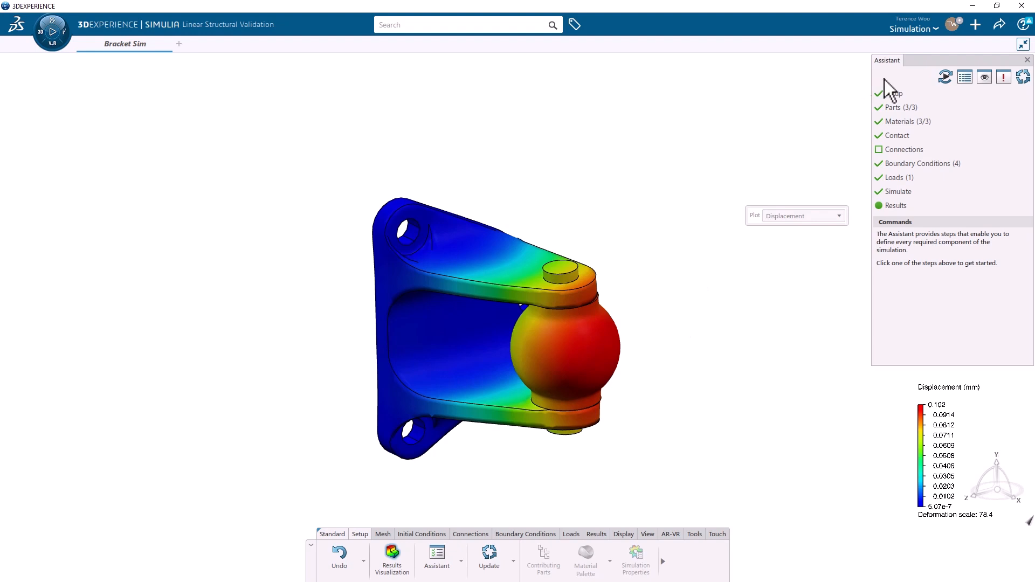
Save the Bracket Sim simulation with its results via Share > Save.
click(998, 24)
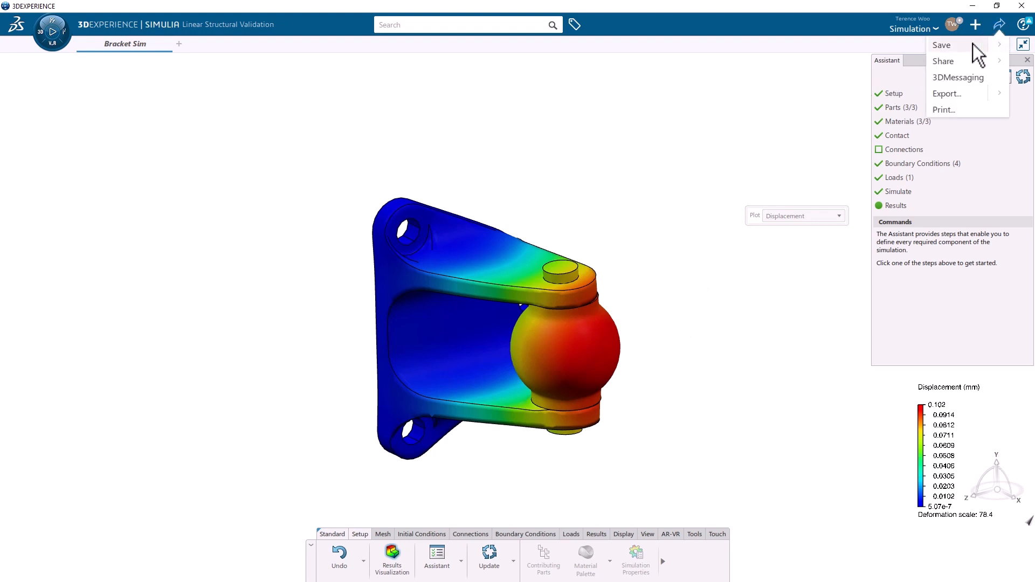
mouse_move(758, 149)
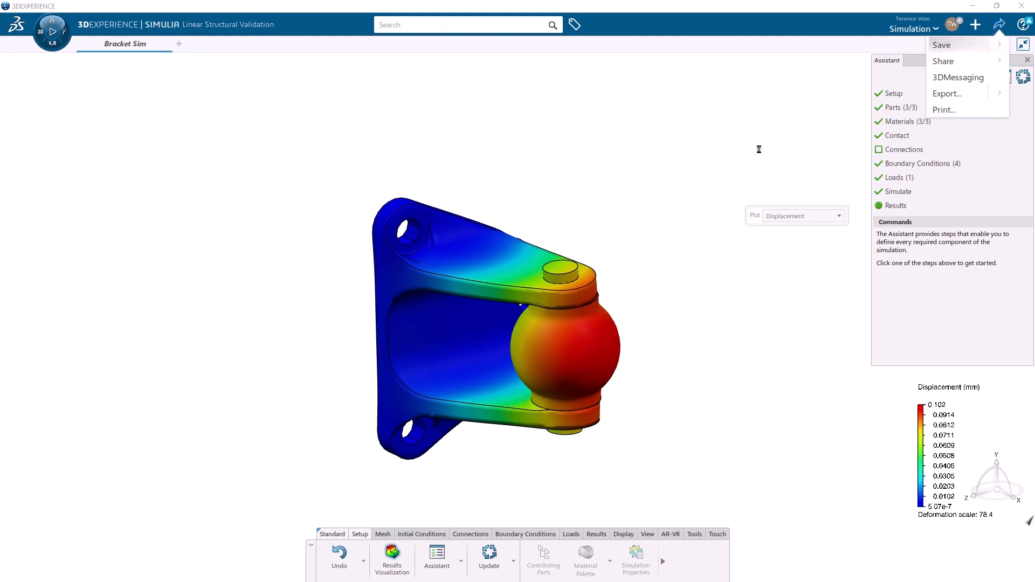
click(942, 45)
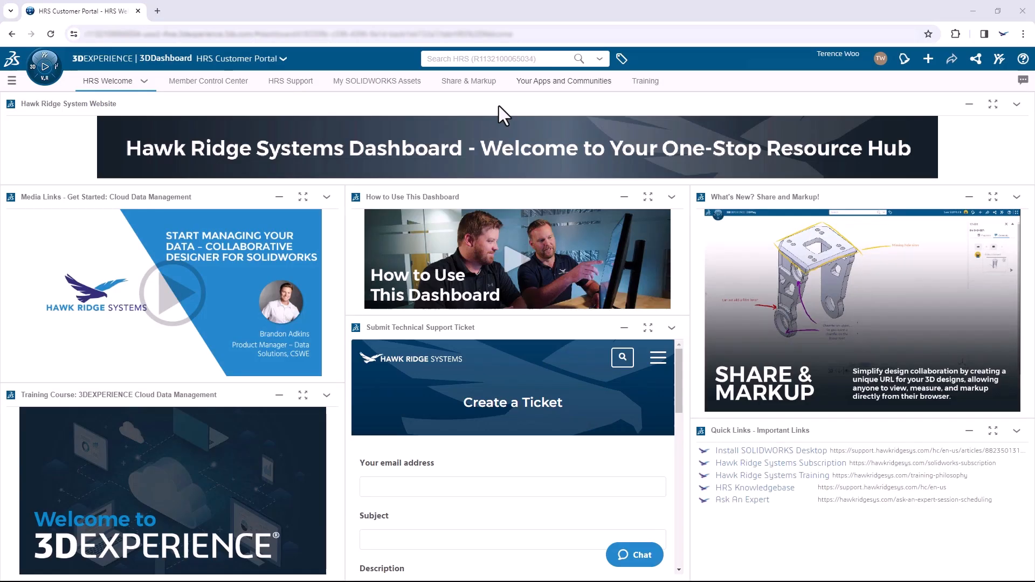
mouse_move(44, 67)
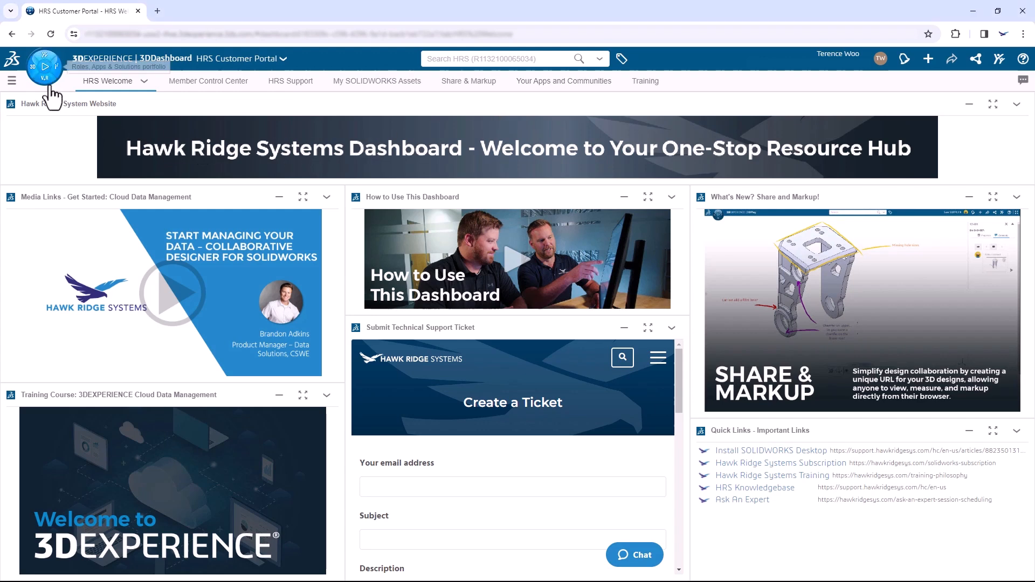
Launch 3DLearn from the 3DEXPERIENCE WORKS Learner role in the compass.
click(44, 69)
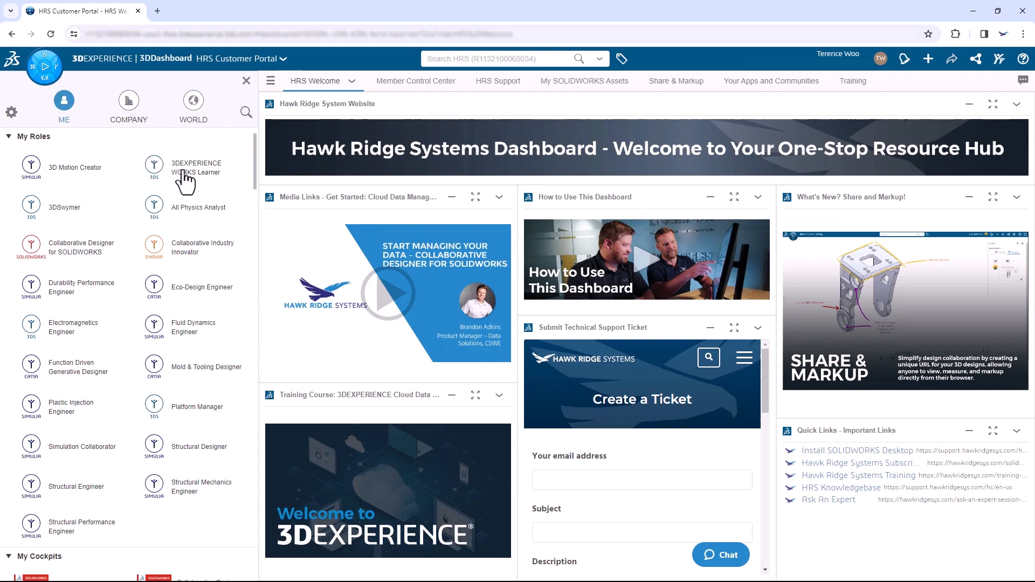
click(196, 167)
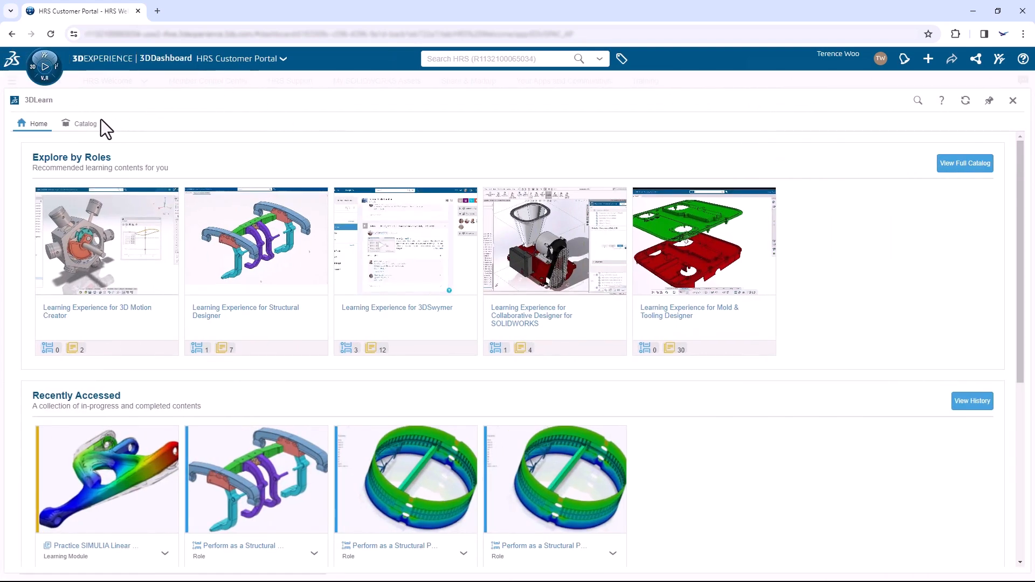
Find Learning Experience for Structural Designer in the 3DLearn catalog.
click(85, 123)
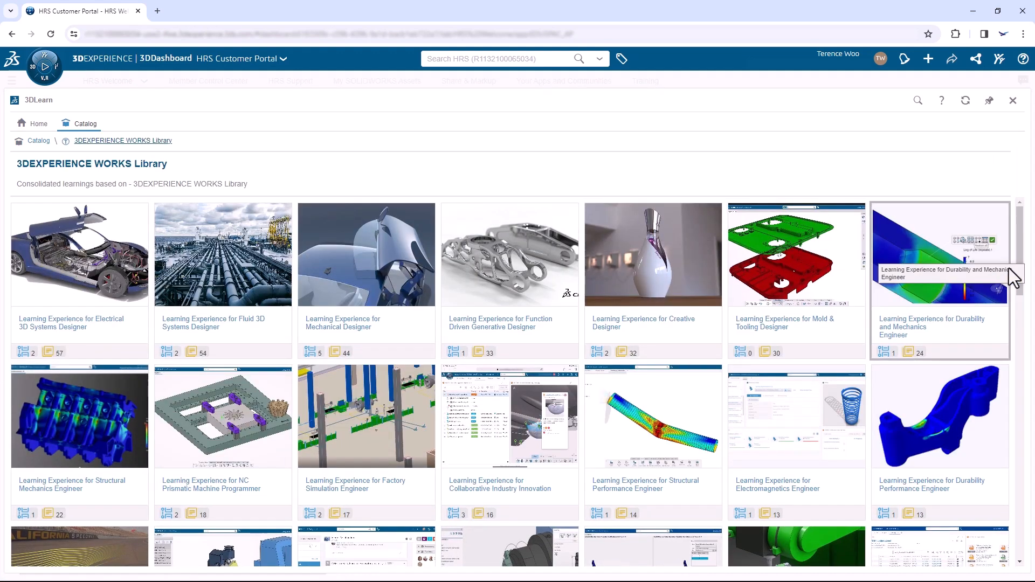
scroll(down, 3)
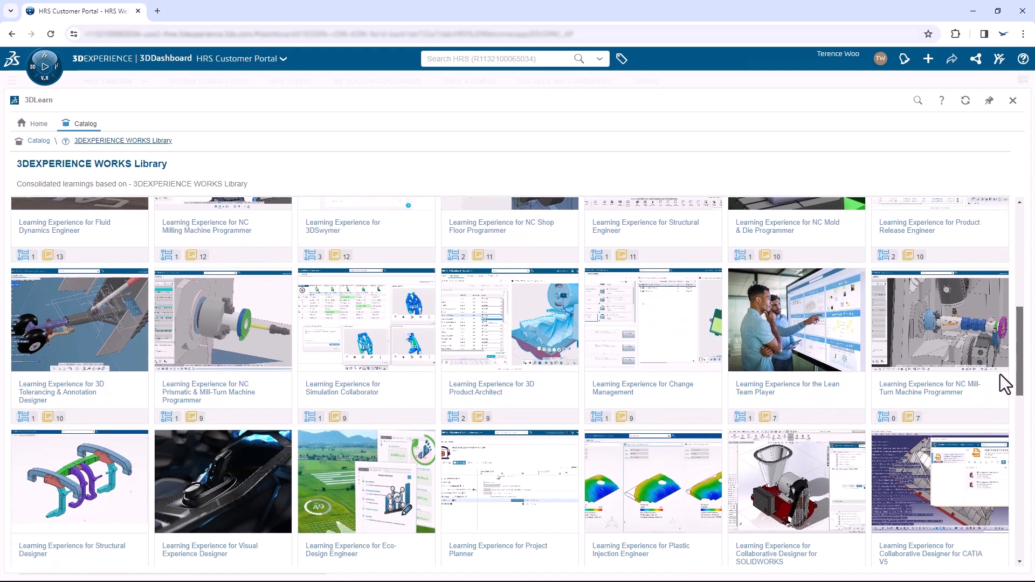
scroll(down, 3)
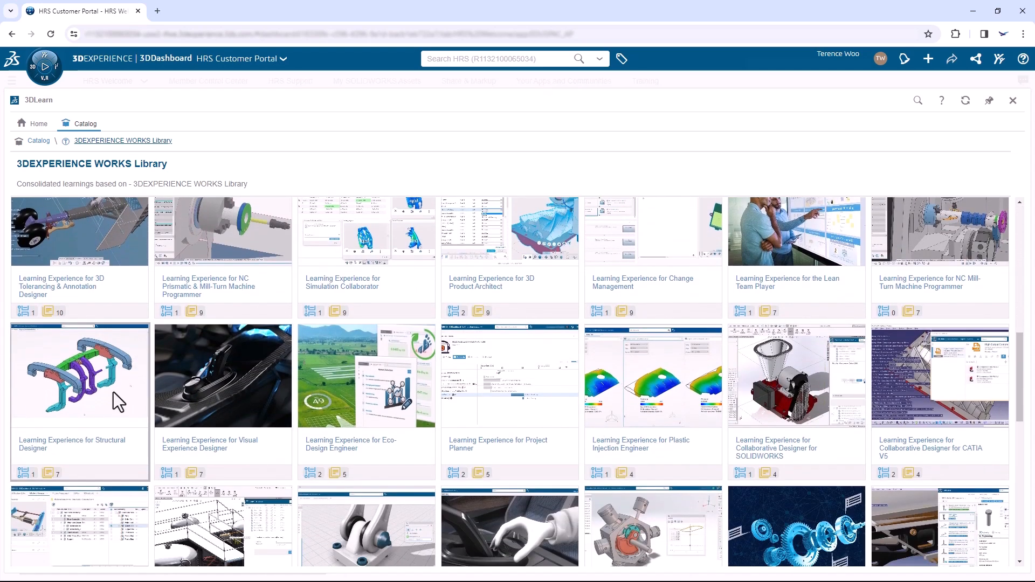
click(79, 375)
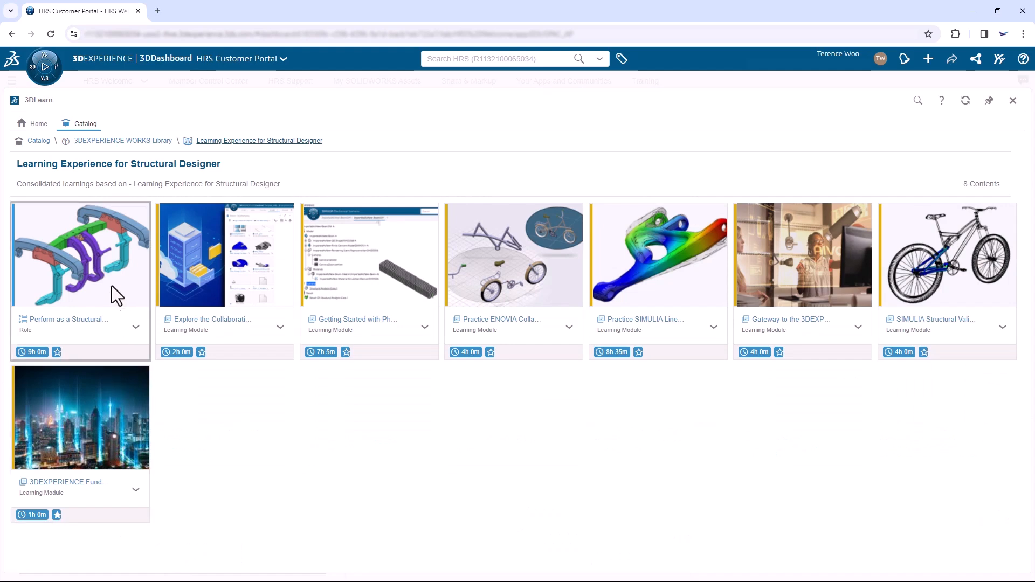
View the Perform as a Structural Designer course's list of learning modules.
click(79, 254)
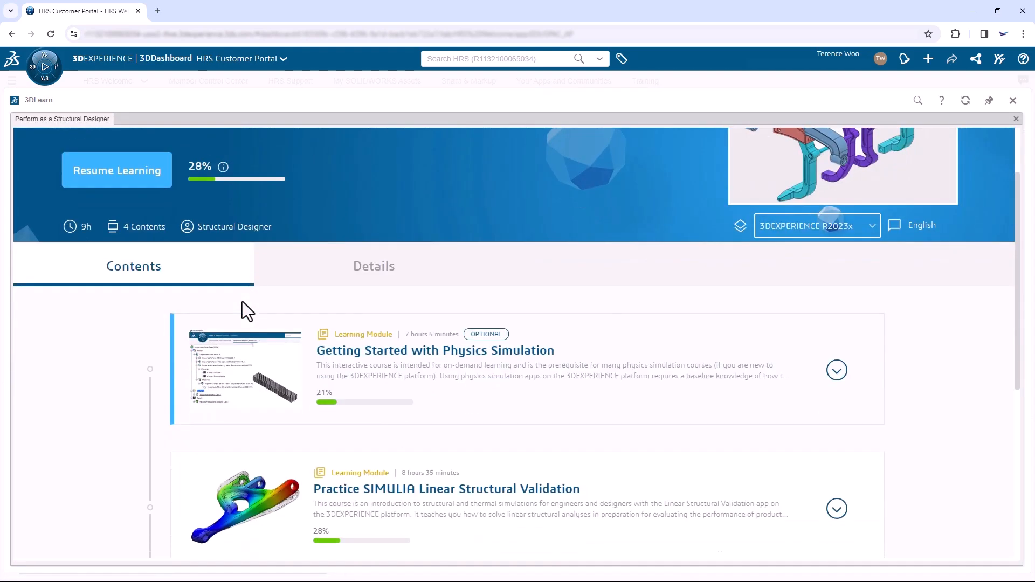
scroll(down, 3)
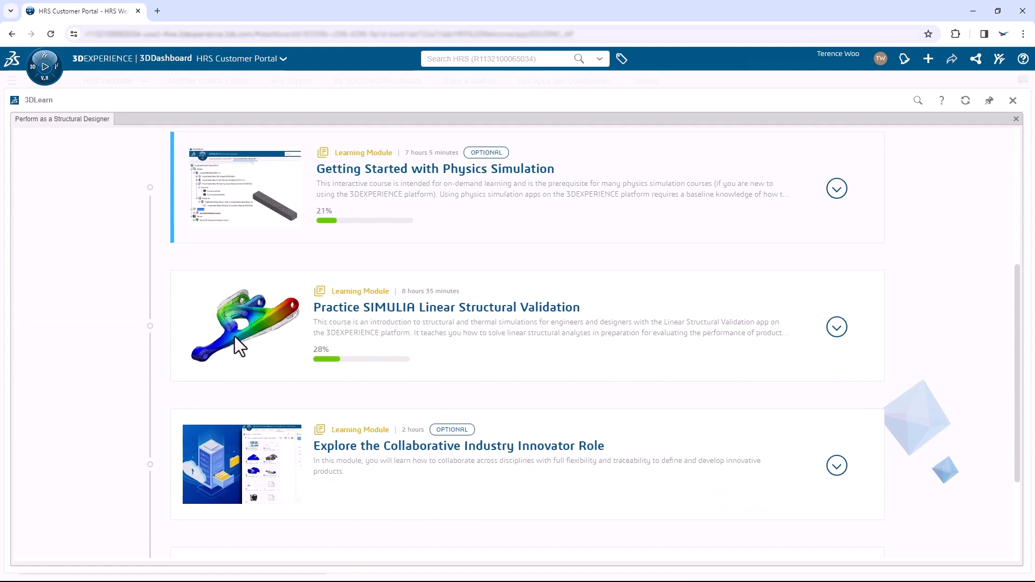